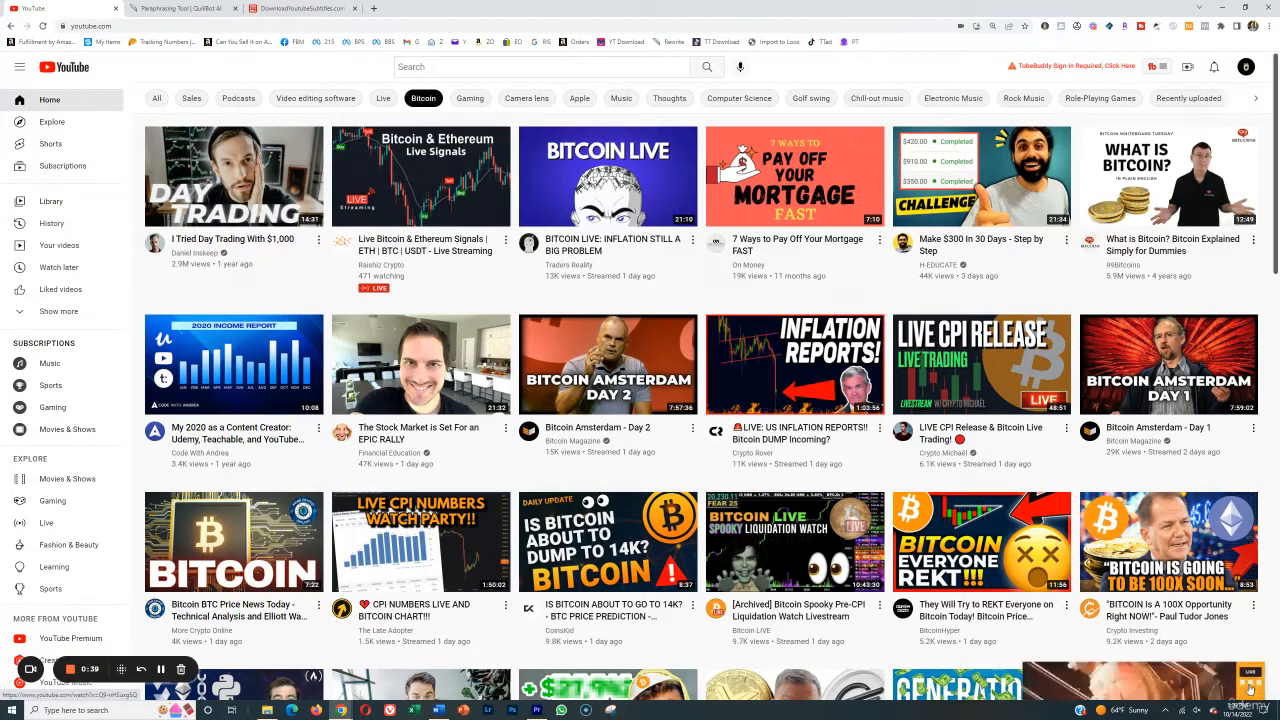
{"action": "mouse_move", "coordinate": [1160, 512]}
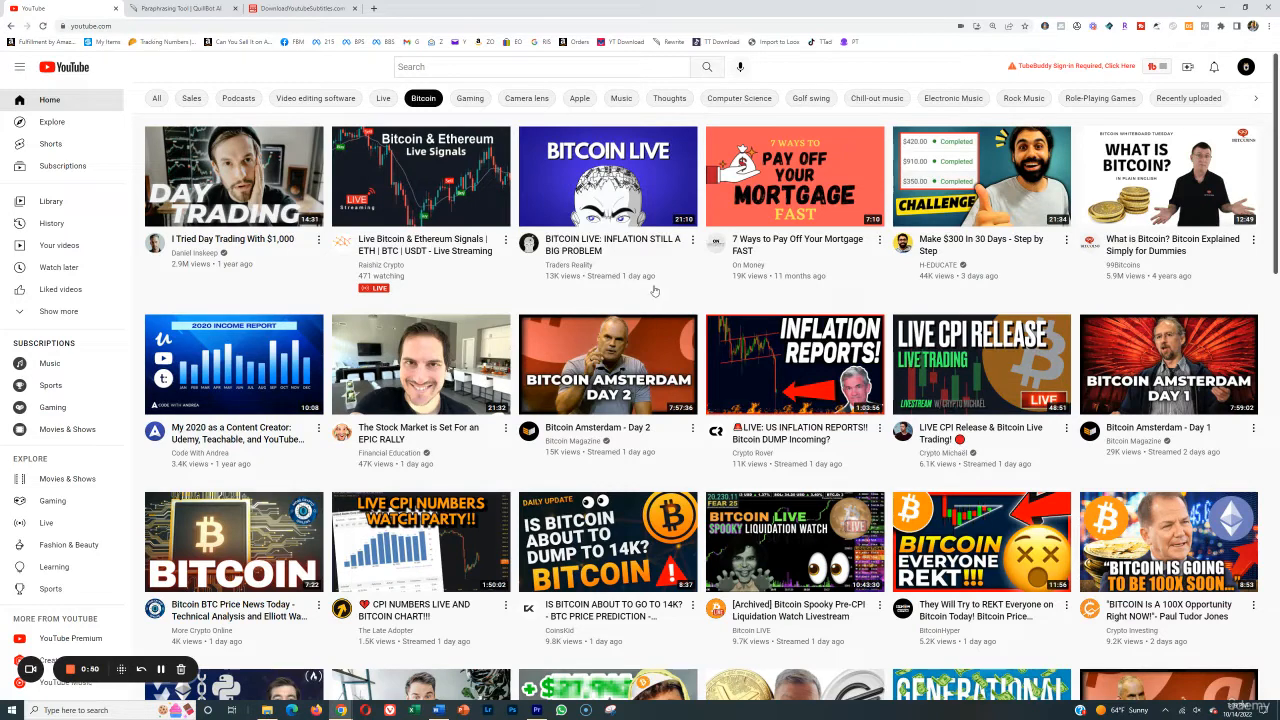
{"action": "mouse_move", "coordinate": [646, 304]}
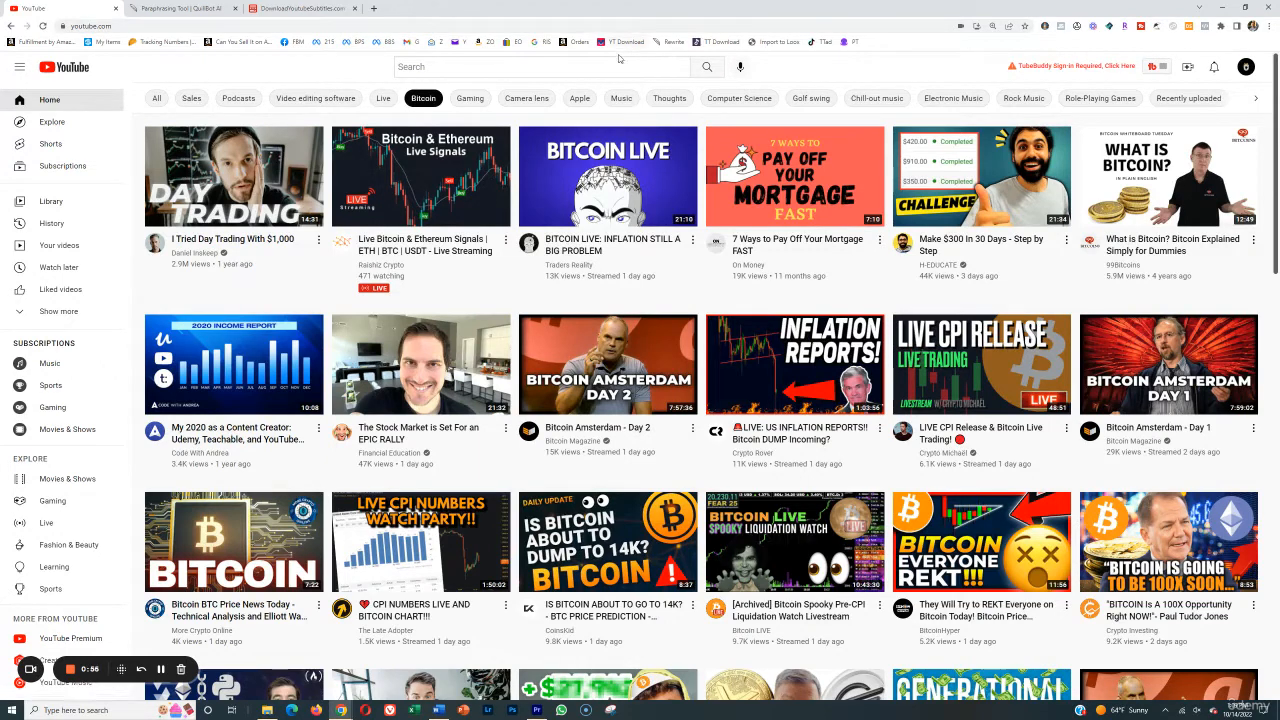
{"action": "mouse_move", "coordinate": [620, 70]}
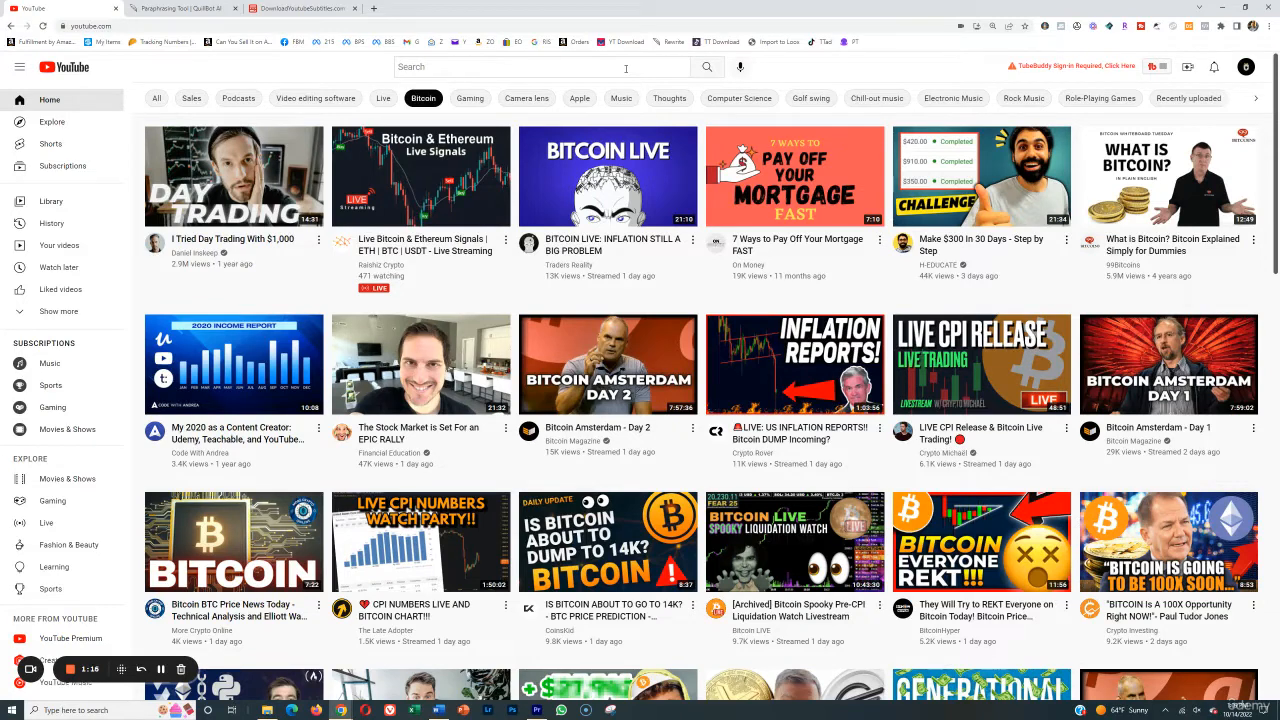
Step: Search YouTube for 'bitcoin' and browse down past the top news results
{"action": "type", "text": "bitcoin"}
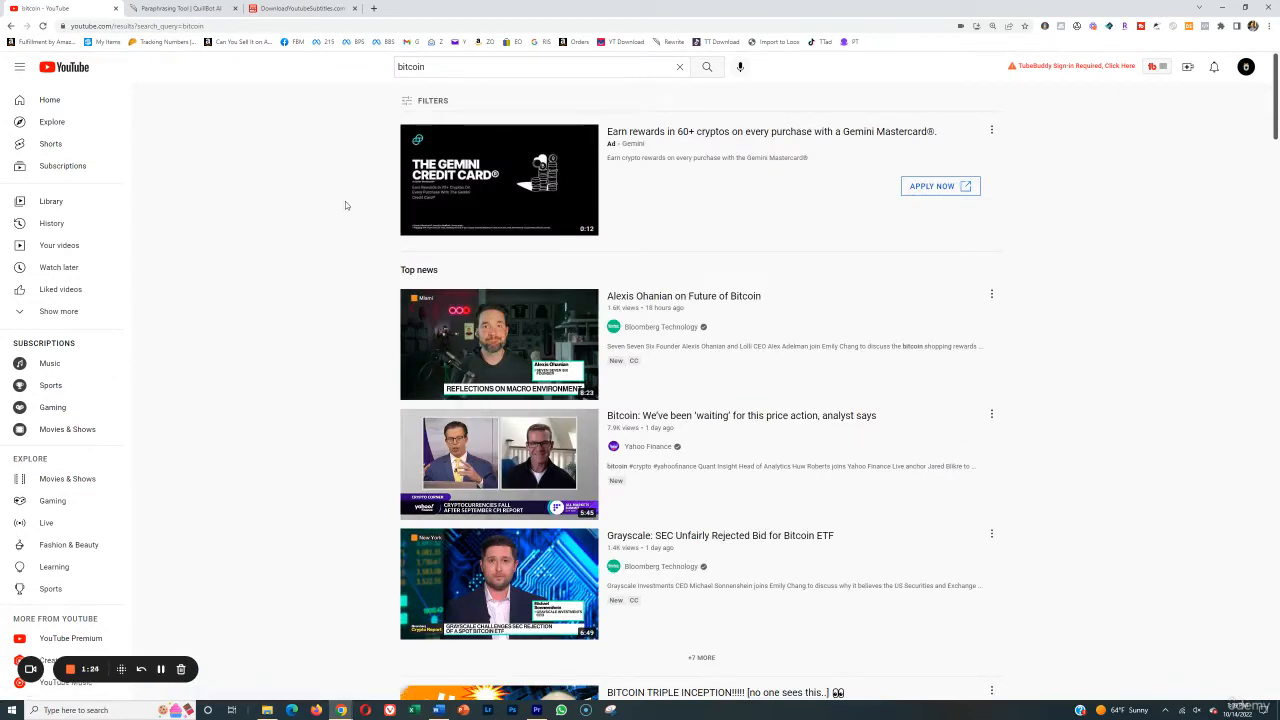
{"action": "mouse_move", "coordinate": [260, 256]}
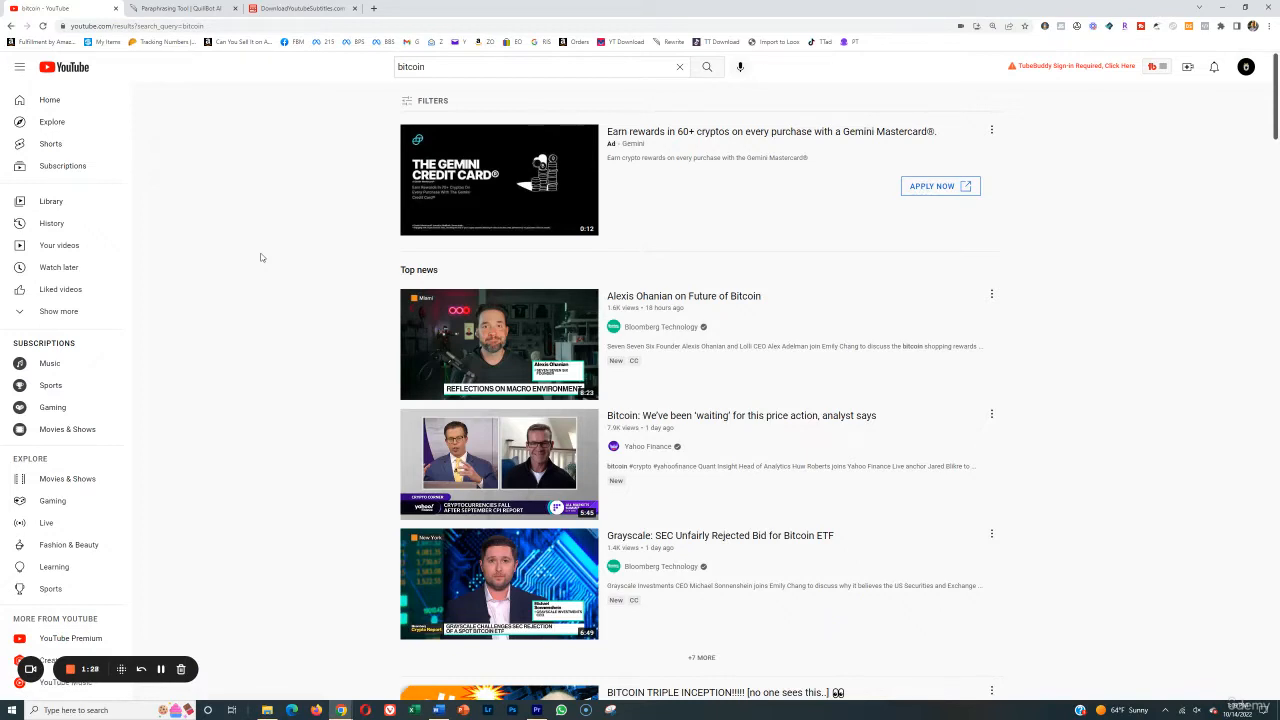
{"action": "mouse_move", "coordinate": [534, 316]}
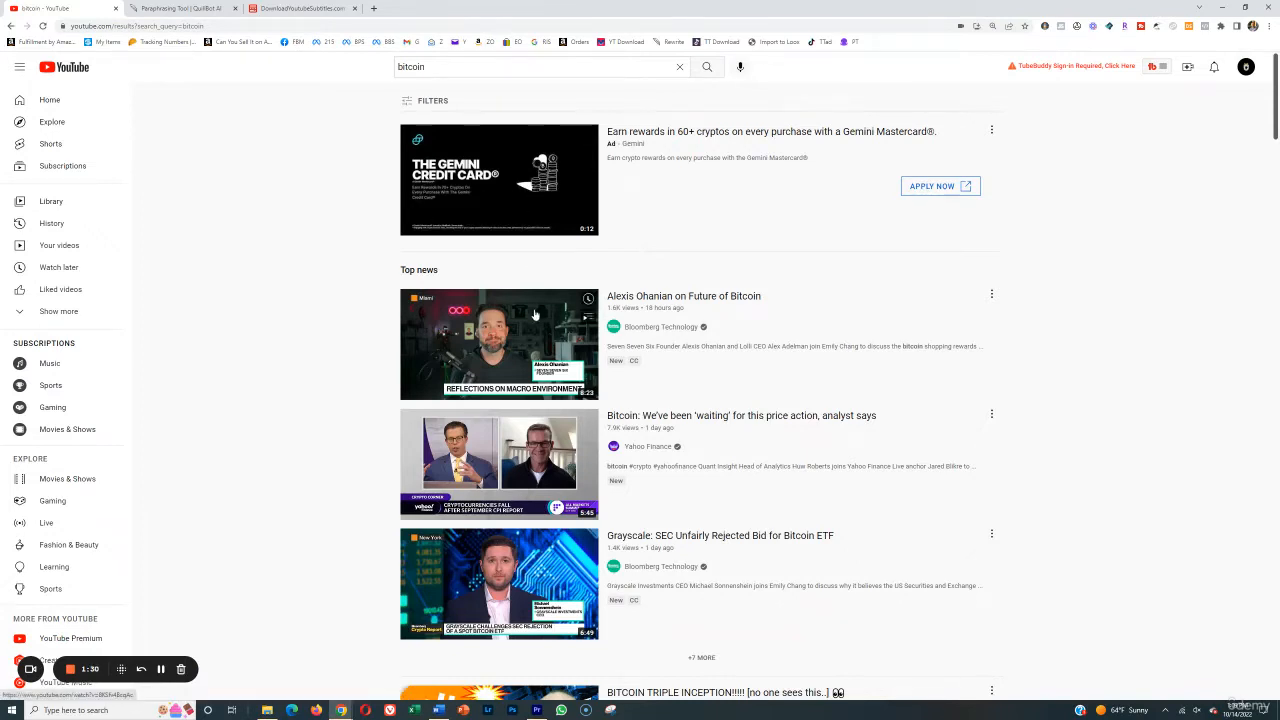
{"action": "scroll", "scroll_direction": "down", "scroll_amount": 3}
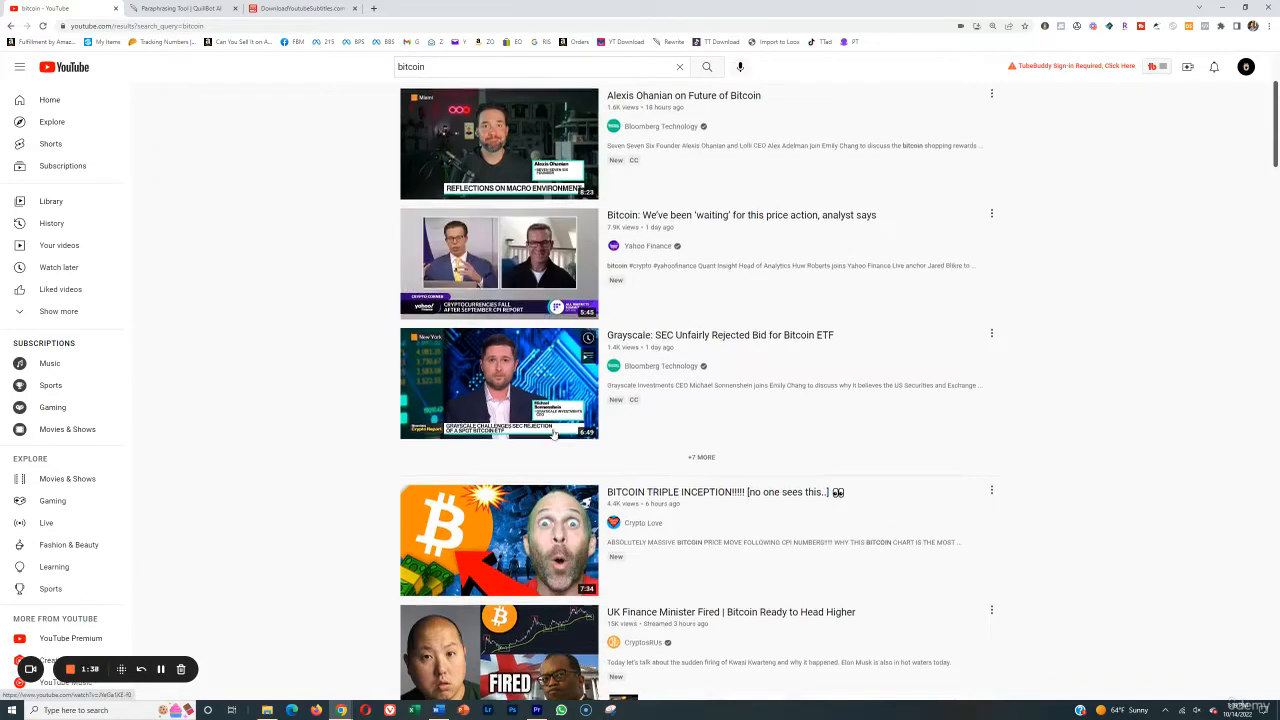
Step: Play BITCOIN TRIPLE INCEPTION with its Show transcript panel open beside it
{"action": "left_click", "coordinate": [500, 540]}
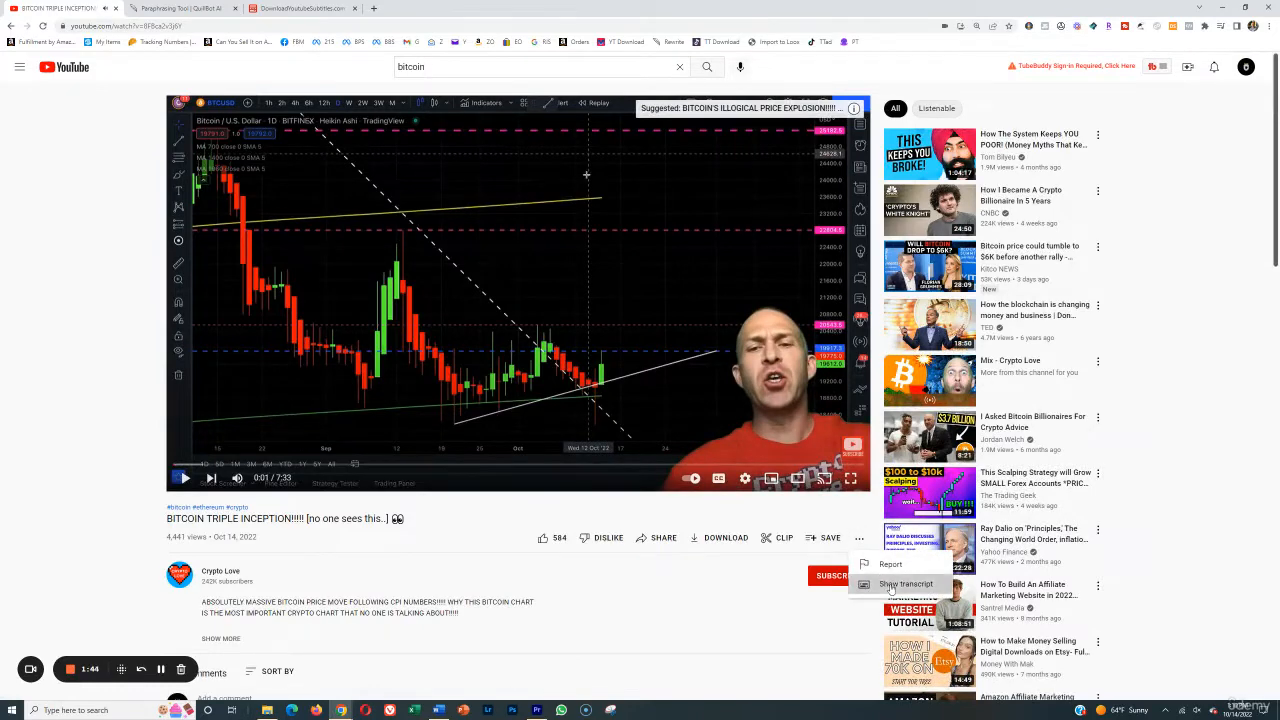
{"action": "left_click", "coordinate": [908, 584]}
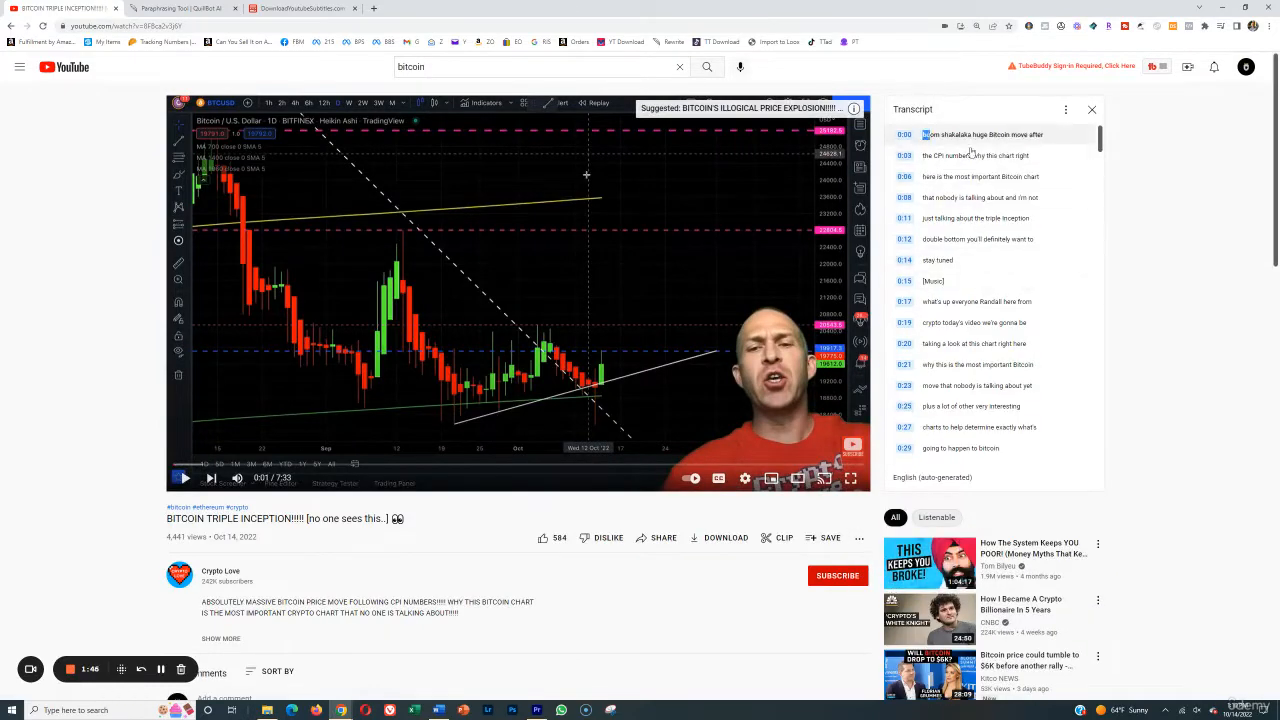
{"action": "scroll", "scroll_direction": "down", "scroll_amount": 3}
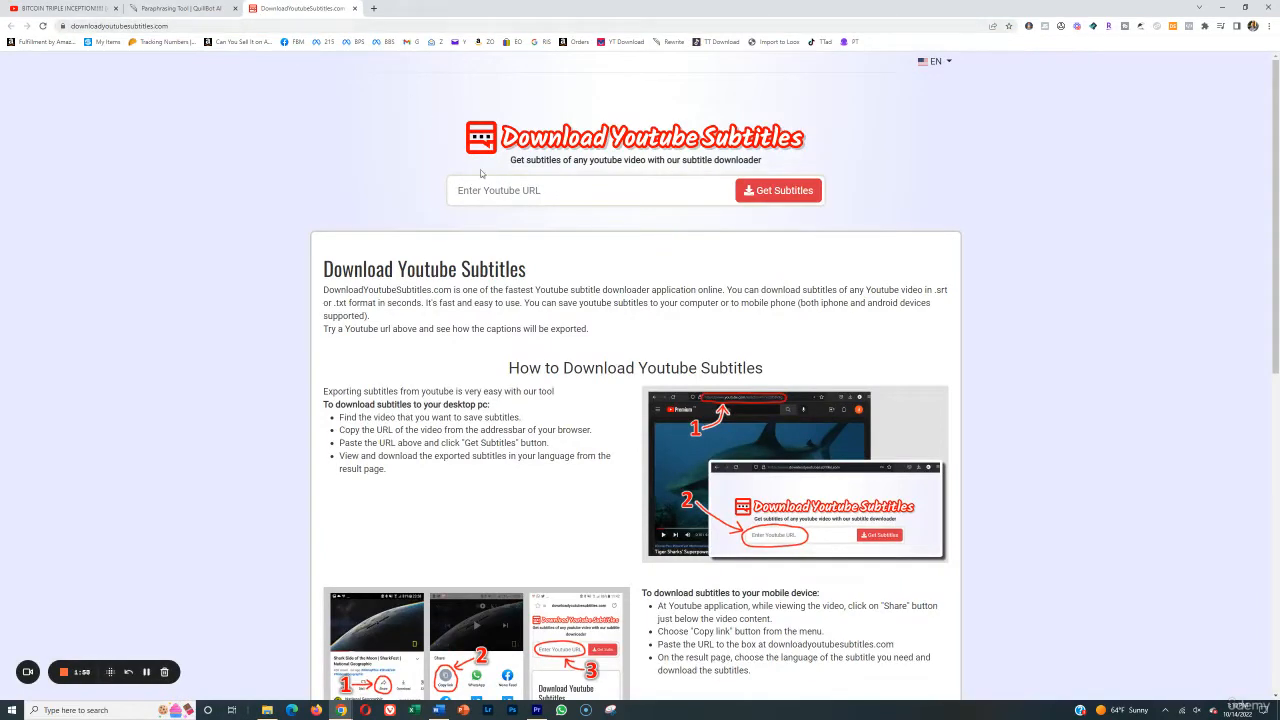
Step: Fetch the video's subtitles from its URL and download the English (auto-generated) TXT into Notepad
{"action": "left_click", "coordinate": [784, 190]}
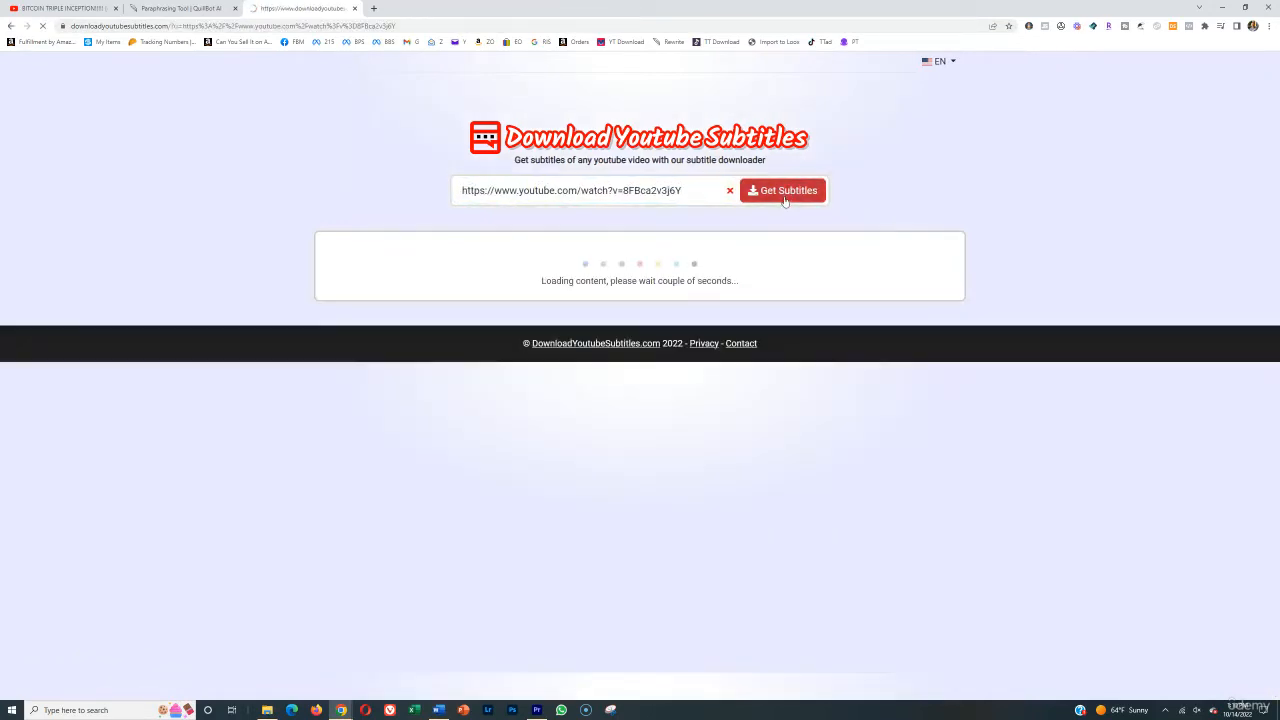
{"action": "left_click", "coordinate": [784, 190]}
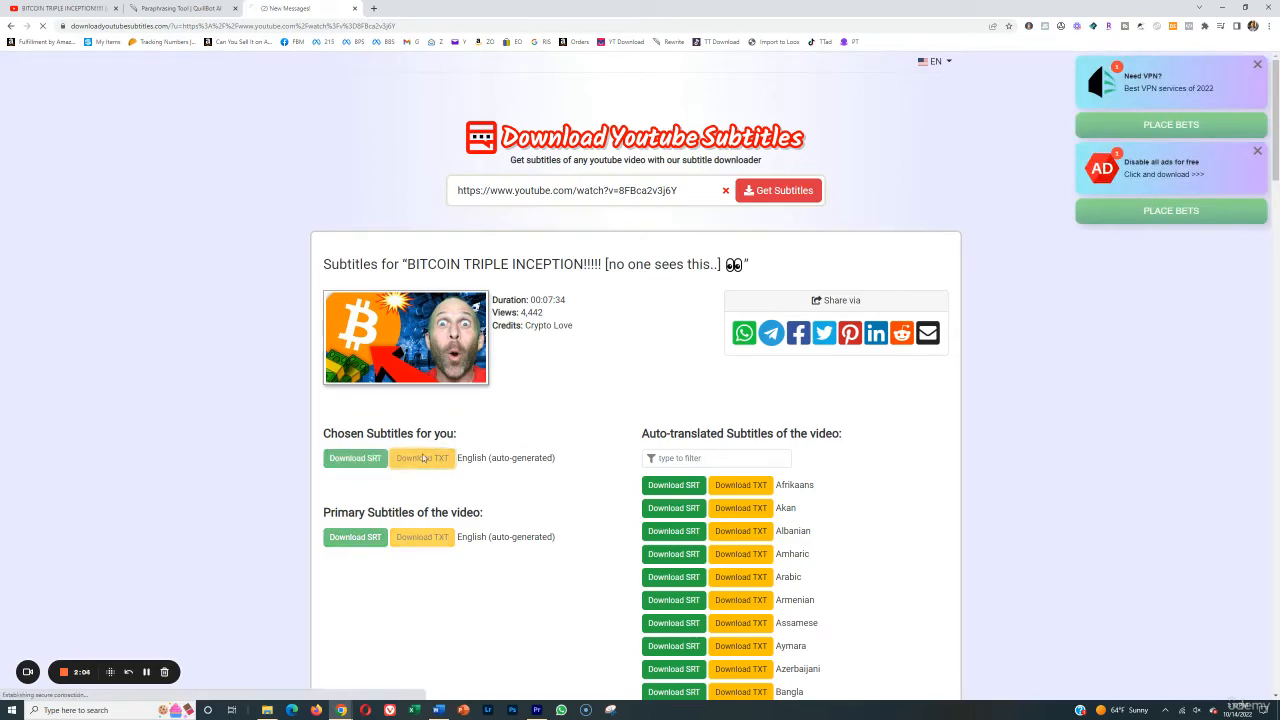
{"action": "left_click", "coordinate": [422, 458]}
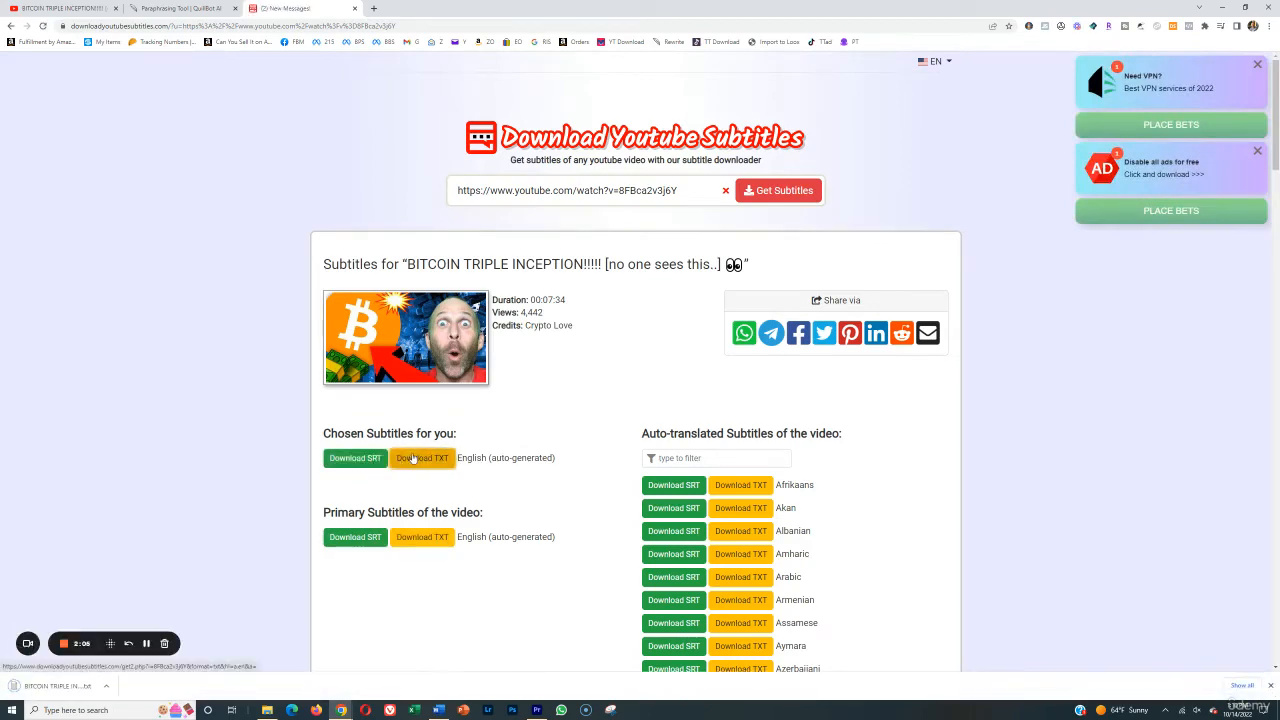
{"action": "left_click", "coordinate": [422, 458]}
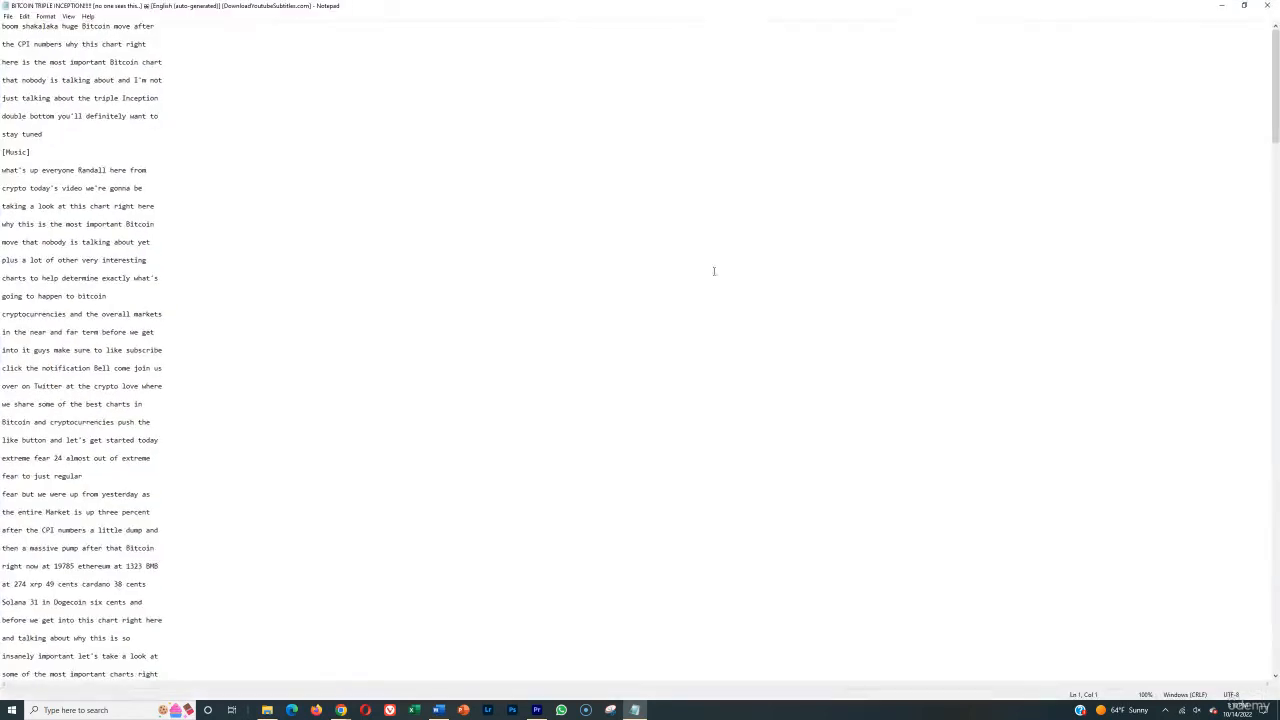
Step: Delete the [Music] line from the transcript in Notepad
{"action": "double_click", "coordinate": [16, 152]}
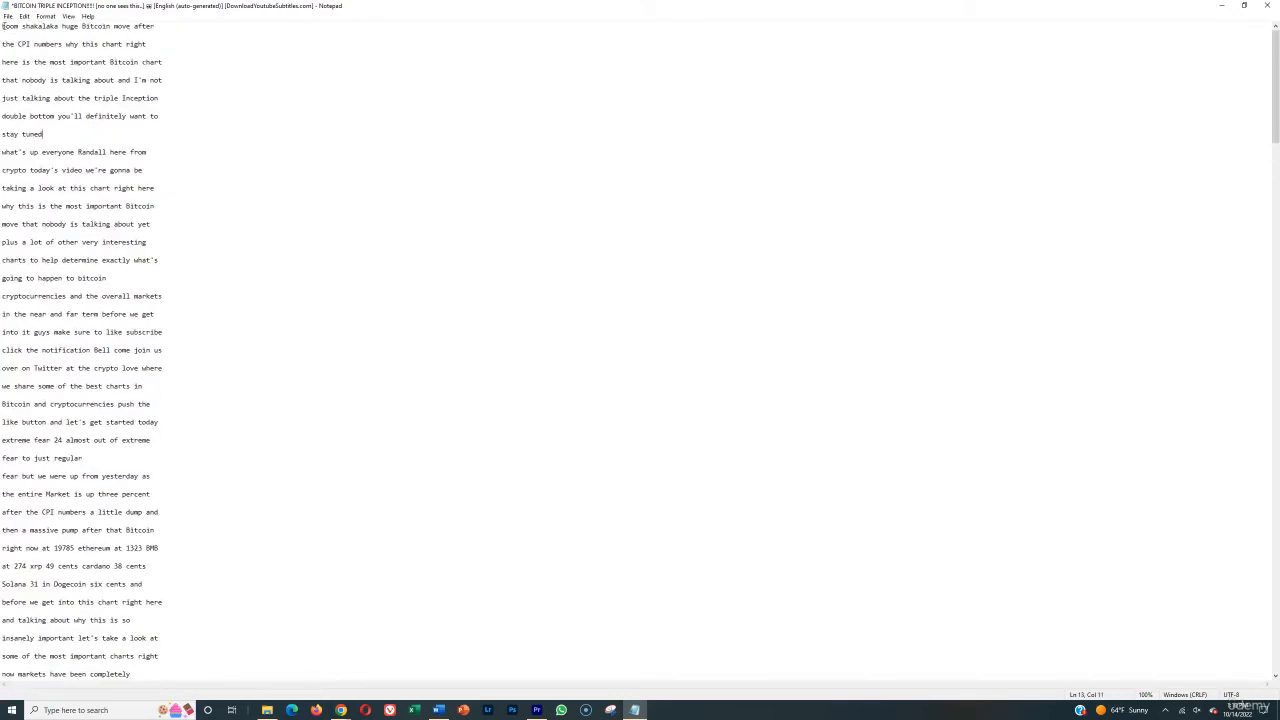
{"action": "key", "text": "ctrl+a"}
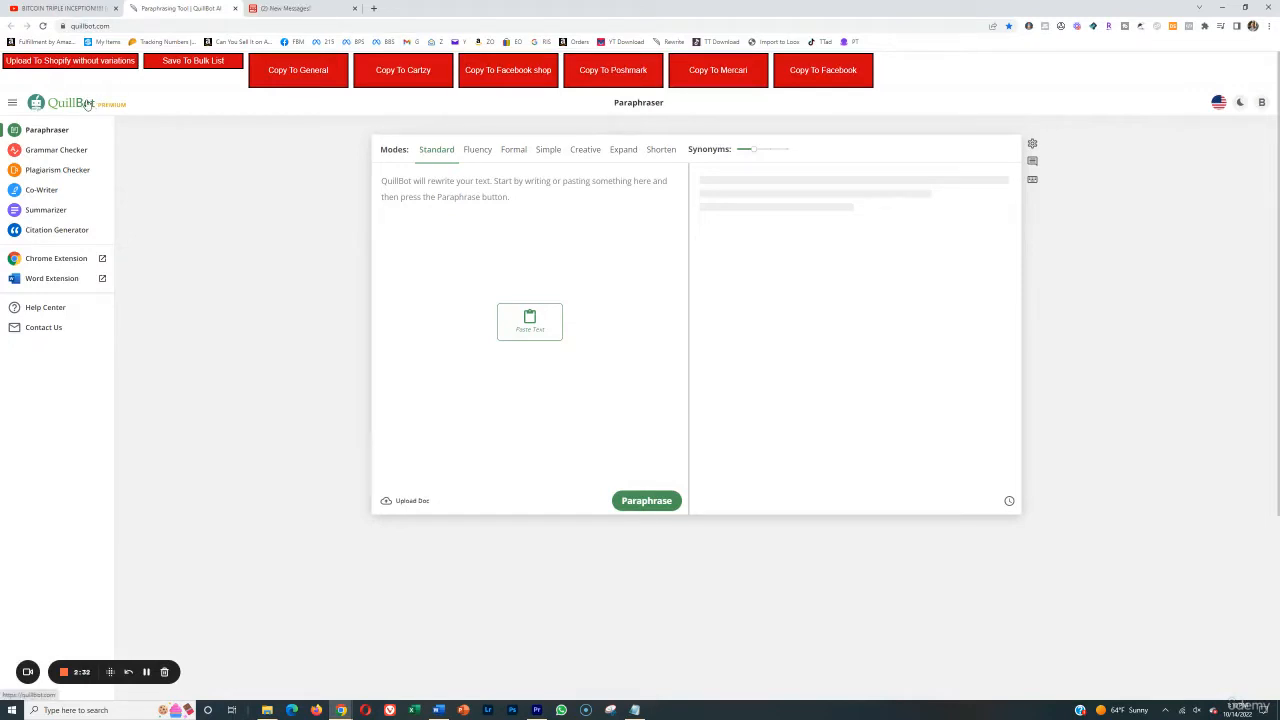
{"action": "mouse_move", "coordinate": [432, 184]}
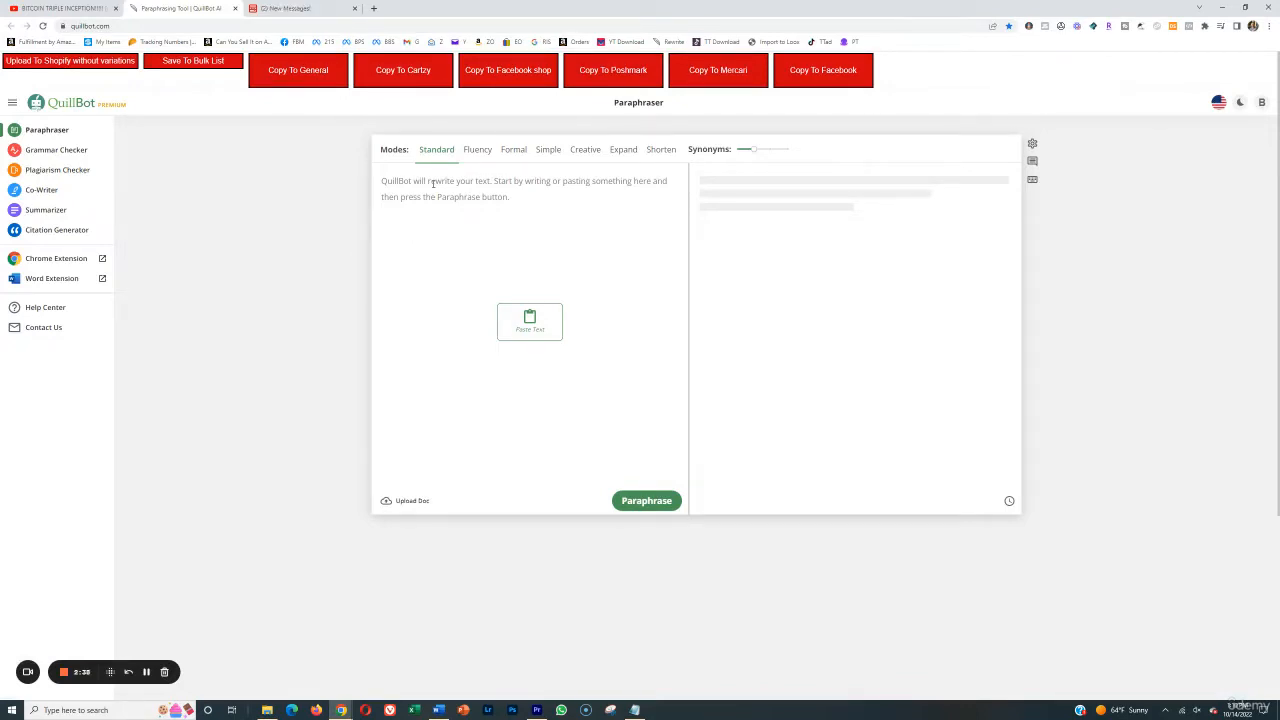
Step: Paraphrase the pasted 797-word transcript in QuillBot's Standard mode
{"action": "left_click", "coordinate": [432, 184]}
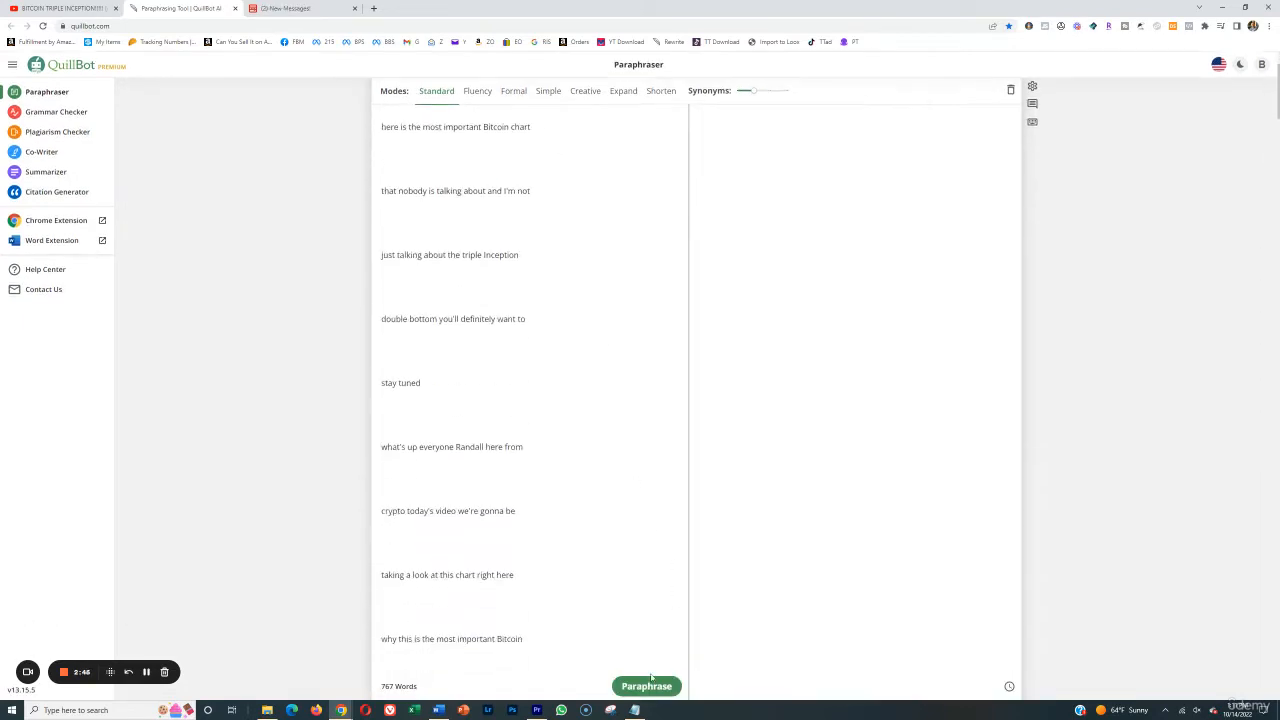
{"action": "left_click", "coordinate": [646, 684]}
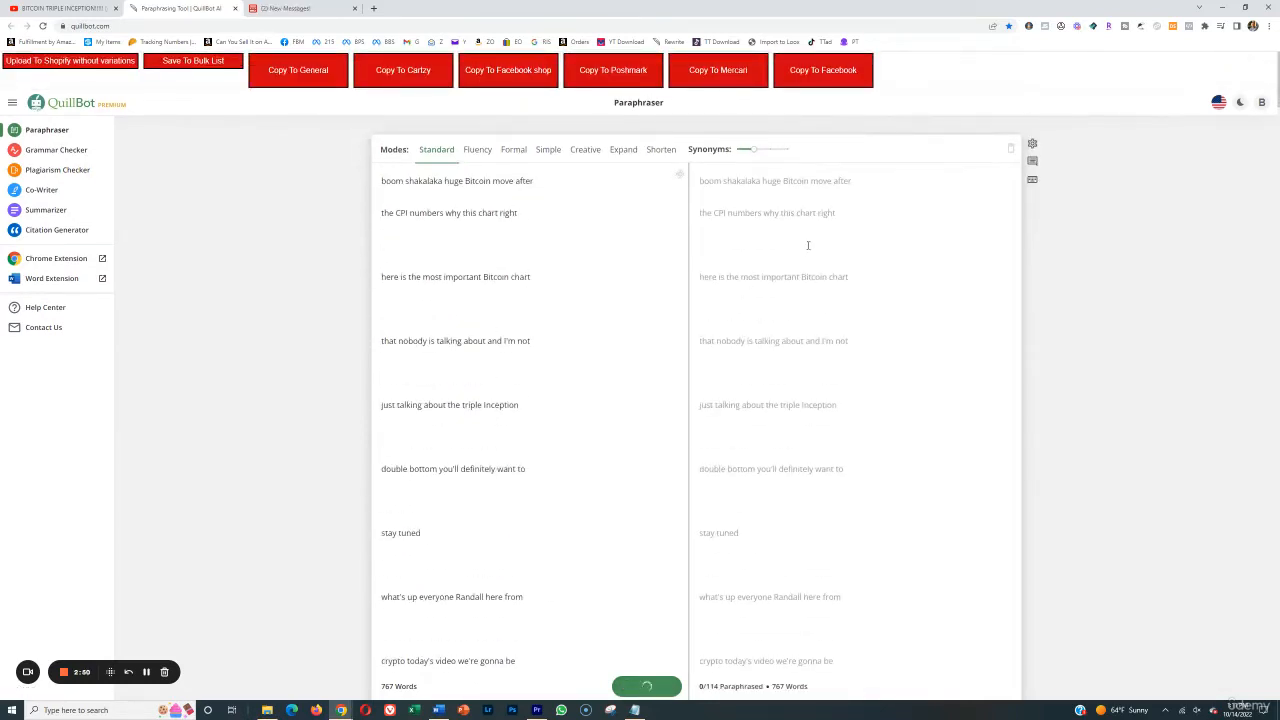
{"action": "left_click", "coordinate": [646, 684]}
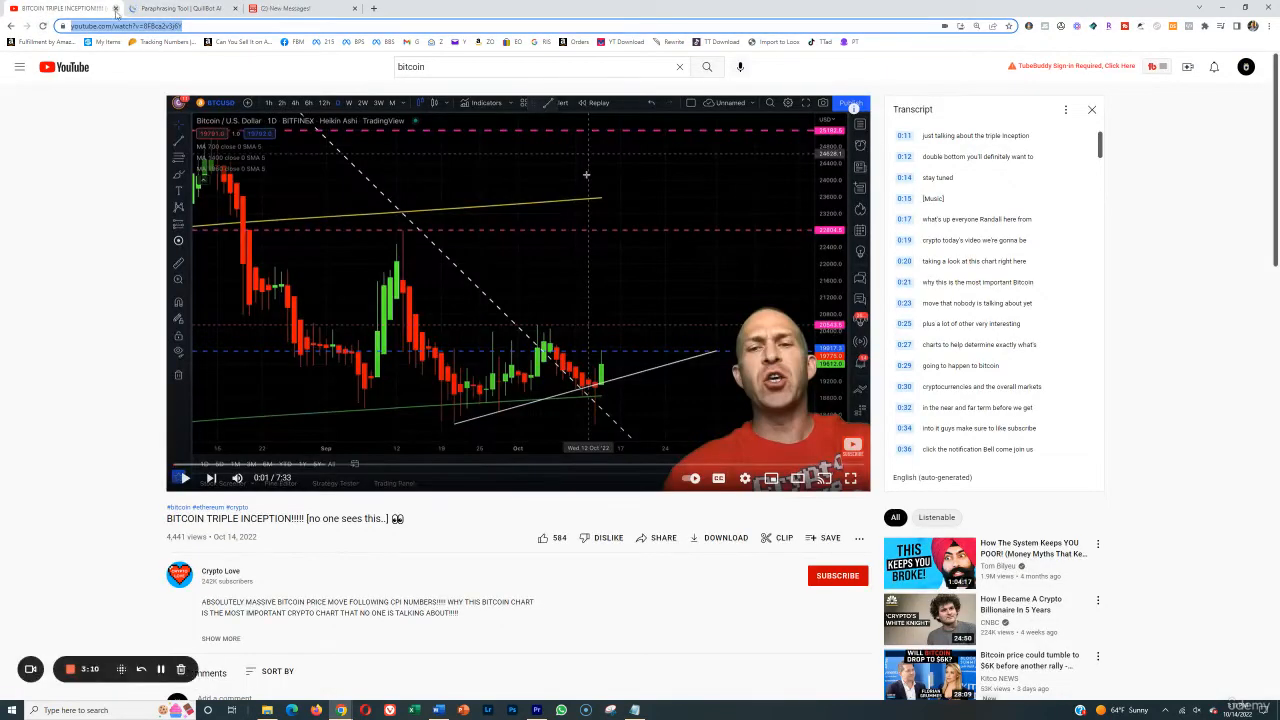
{"action": "mouse_move", "coordinate": [824, 432]}
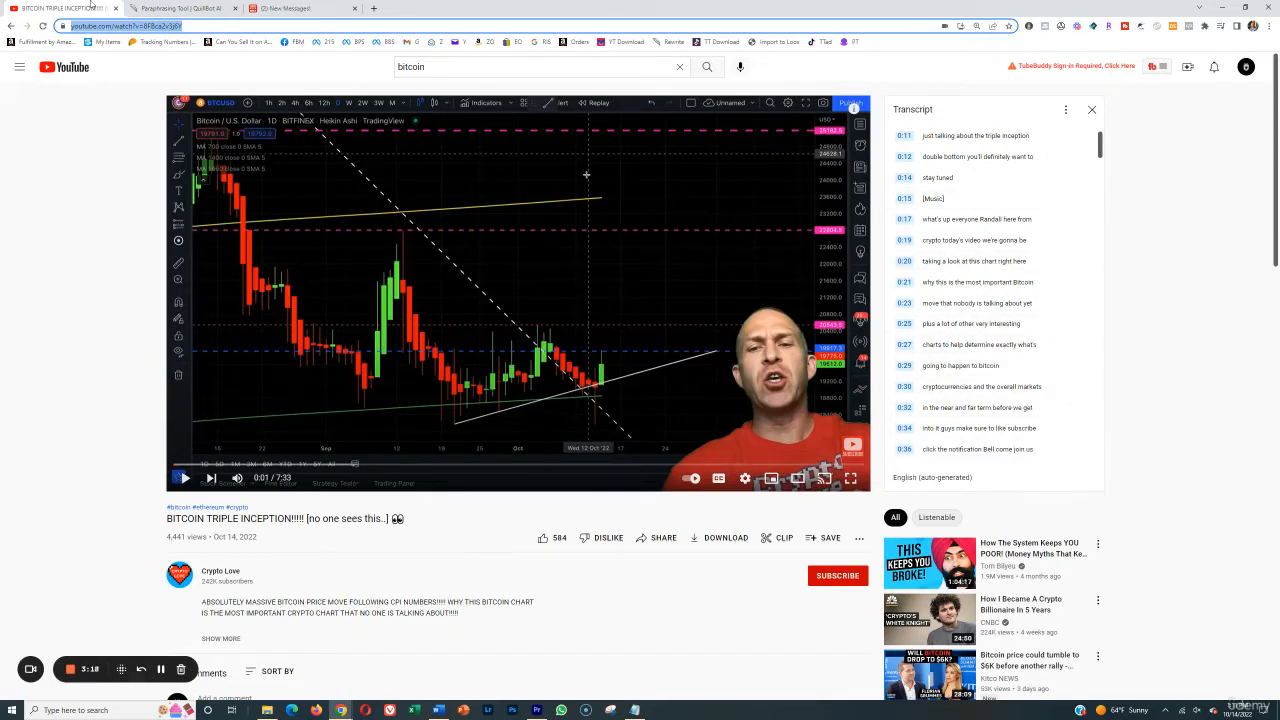
Step: Switch back to the Bitcoin Triple Inception video tab with its transcript
{"action": "left_click", "coordinate": [188, 8]}
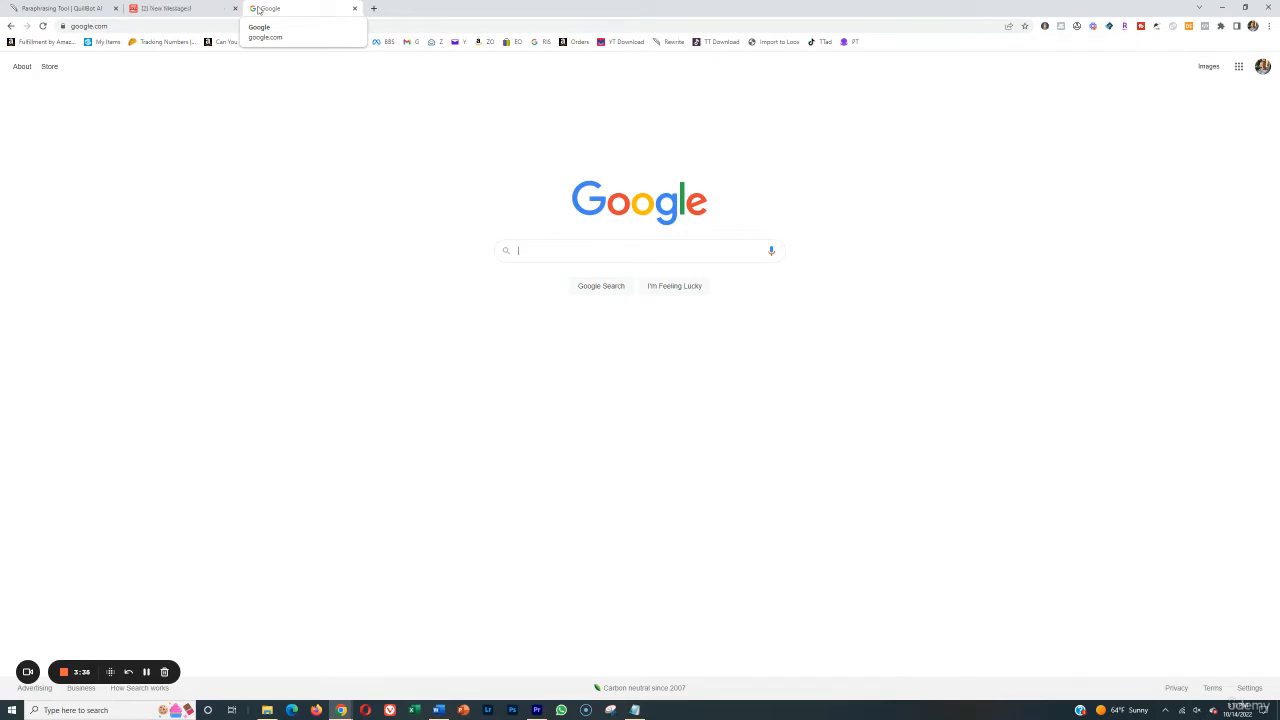
Step: Google 'bitcoin explained for beginners' and choose the Confused.com beginners' guide
{"action": "type", "text": "bitcoin explained for beginners"}
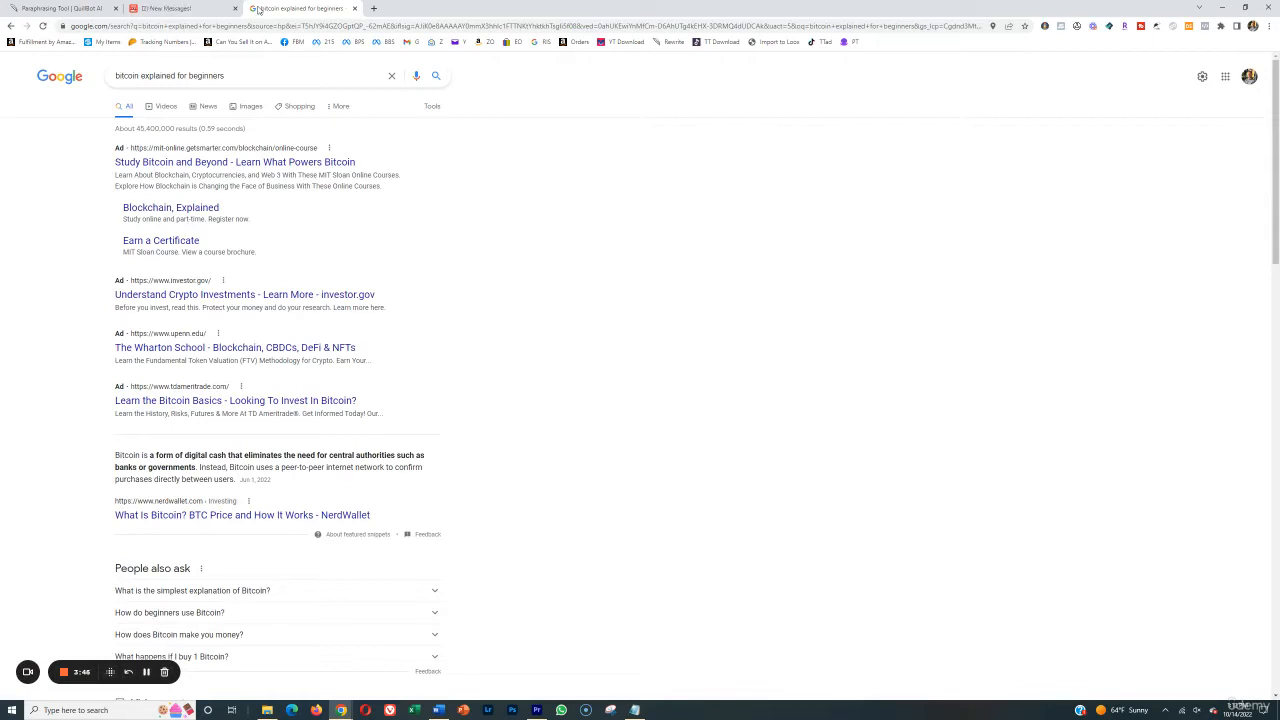
{"action": "scroll", "scroll_direction": "down", "scroll_amount": 3}
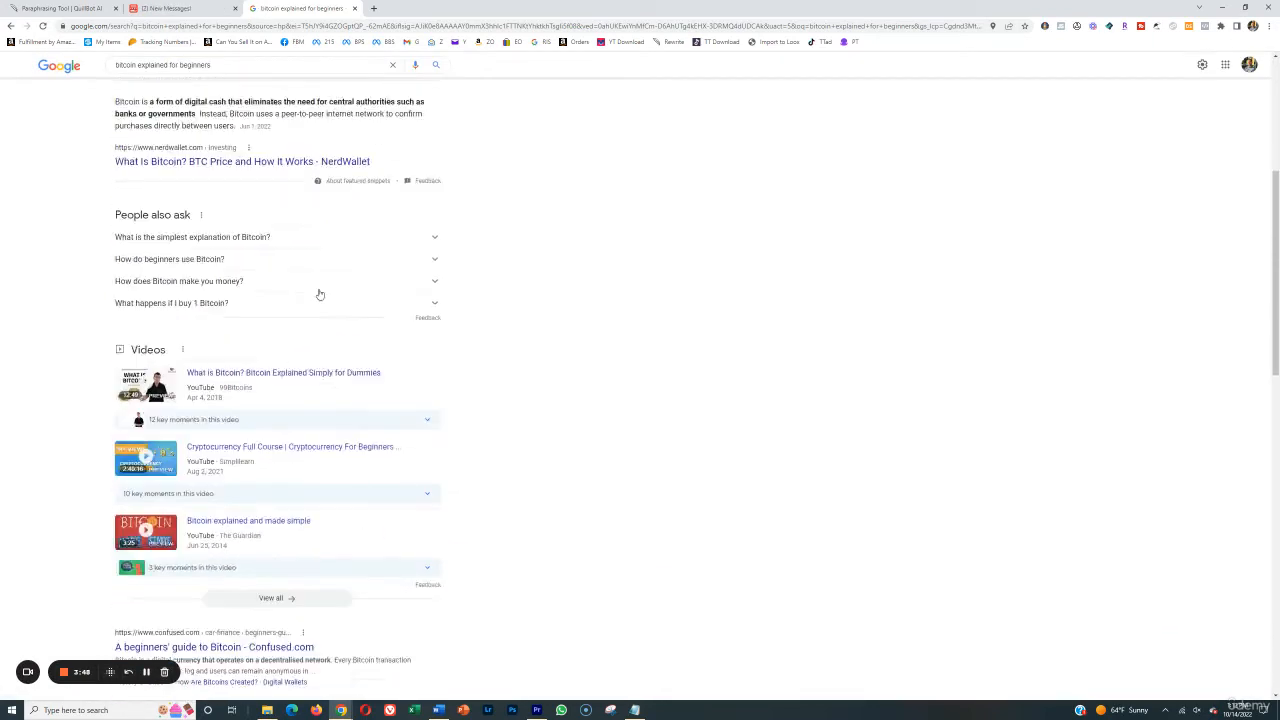
{"action": "left_click", "coordinate": [210, 648]}
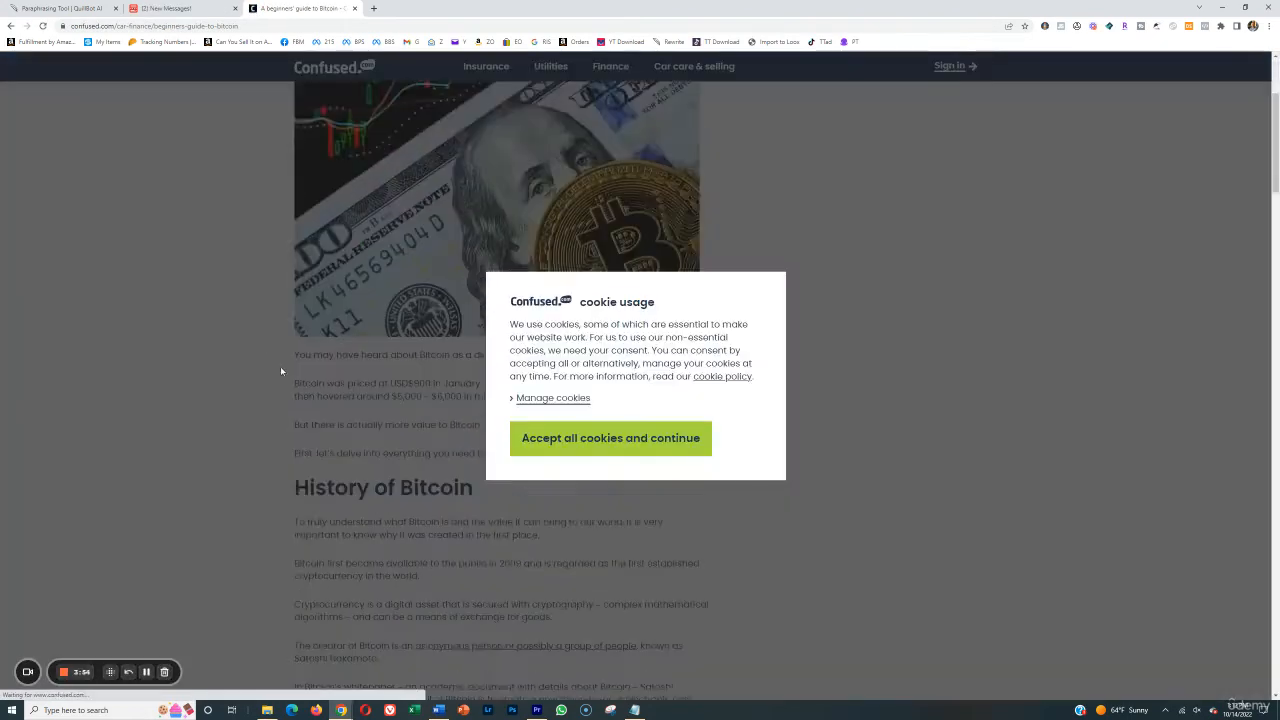
Step: Accept Confused.com's cookies and read the guide from History of Bitcoin down to Digital wallets
{"action": "left_click", "coordinate": [610, 438]}
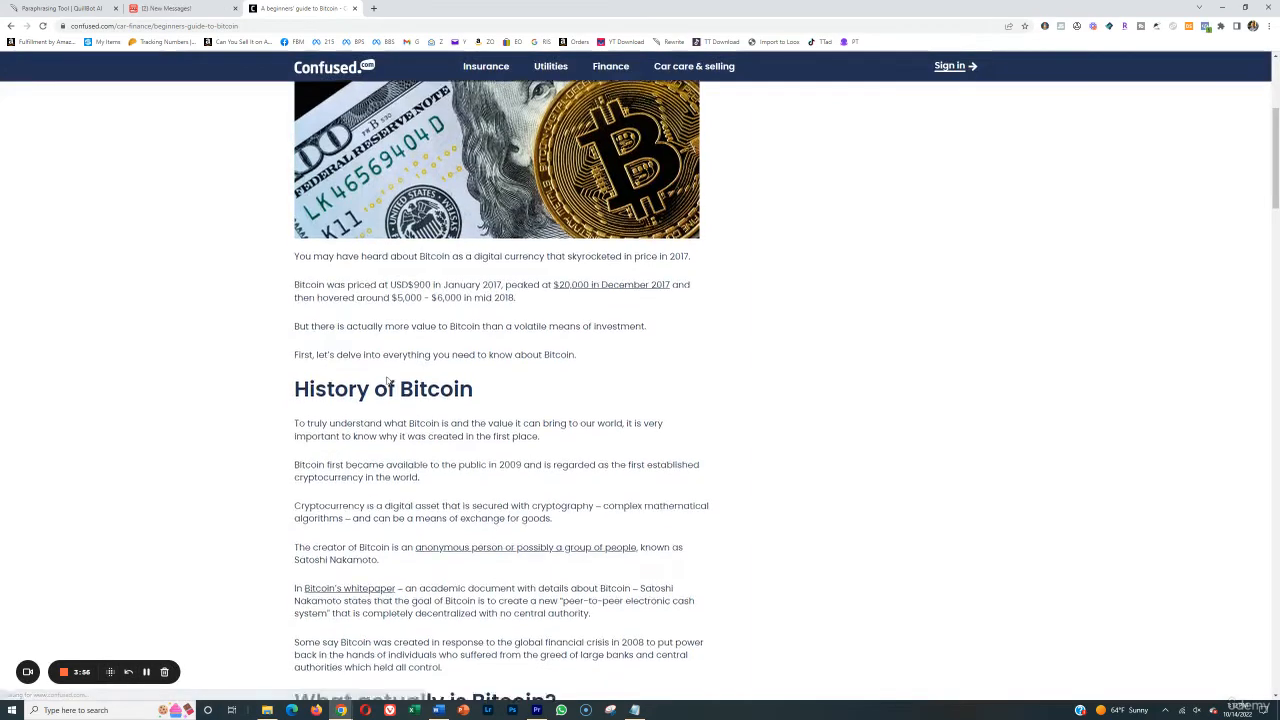
{"action": "scroll", "scroll_direction": "down", "scroll_amount": 3}
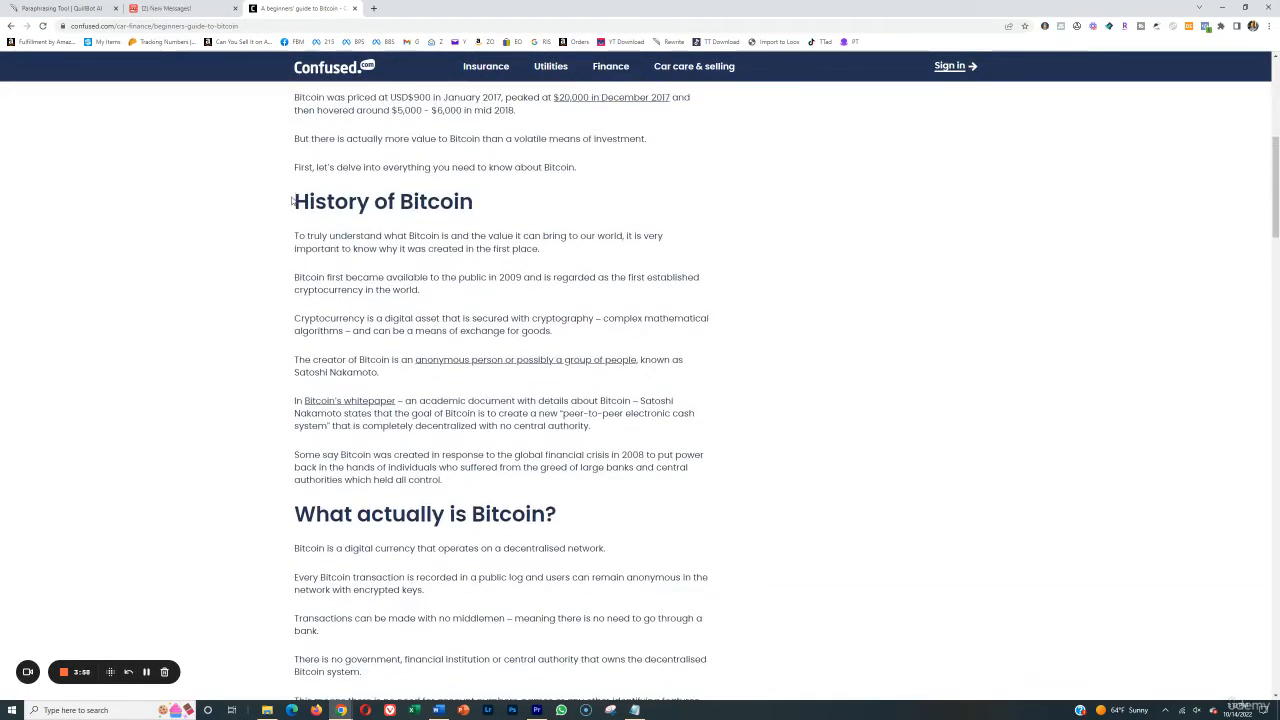
{"action": "scroll", "scroll_direction": "down", "scroll_amount": 3}
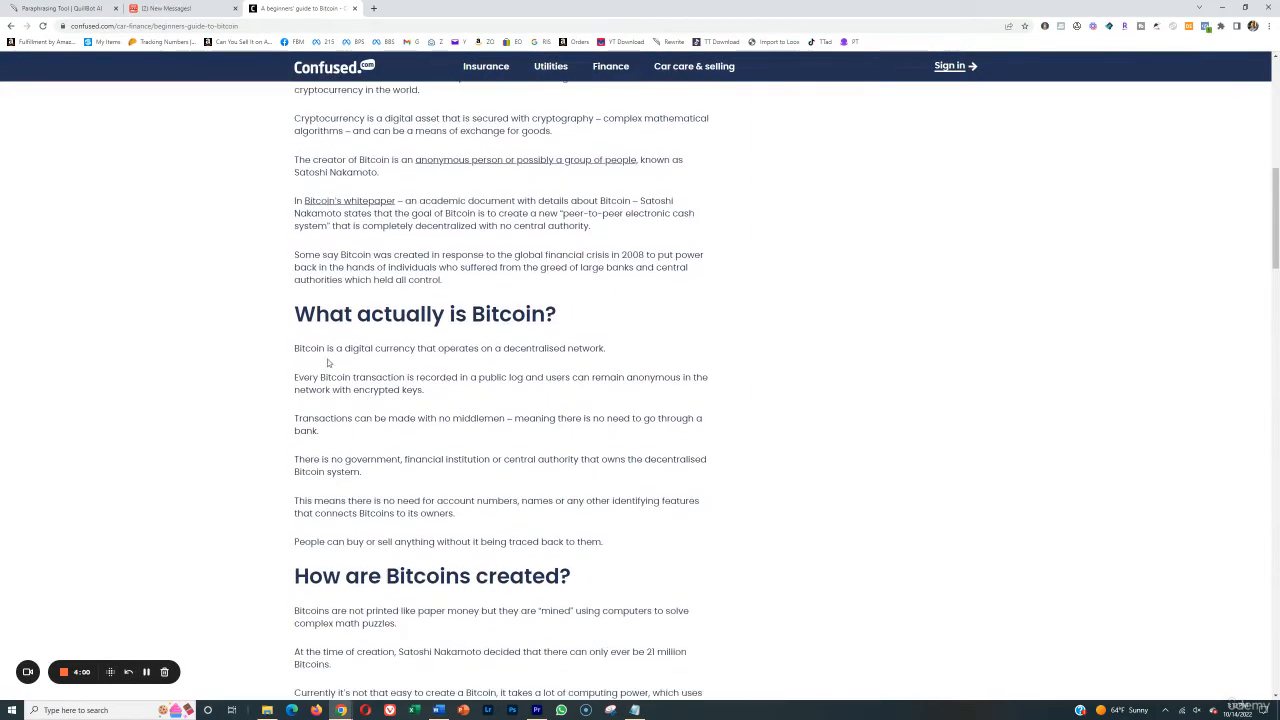
{"action": "scroll", "scroll_direction": "down", "scroll_amount": 3}
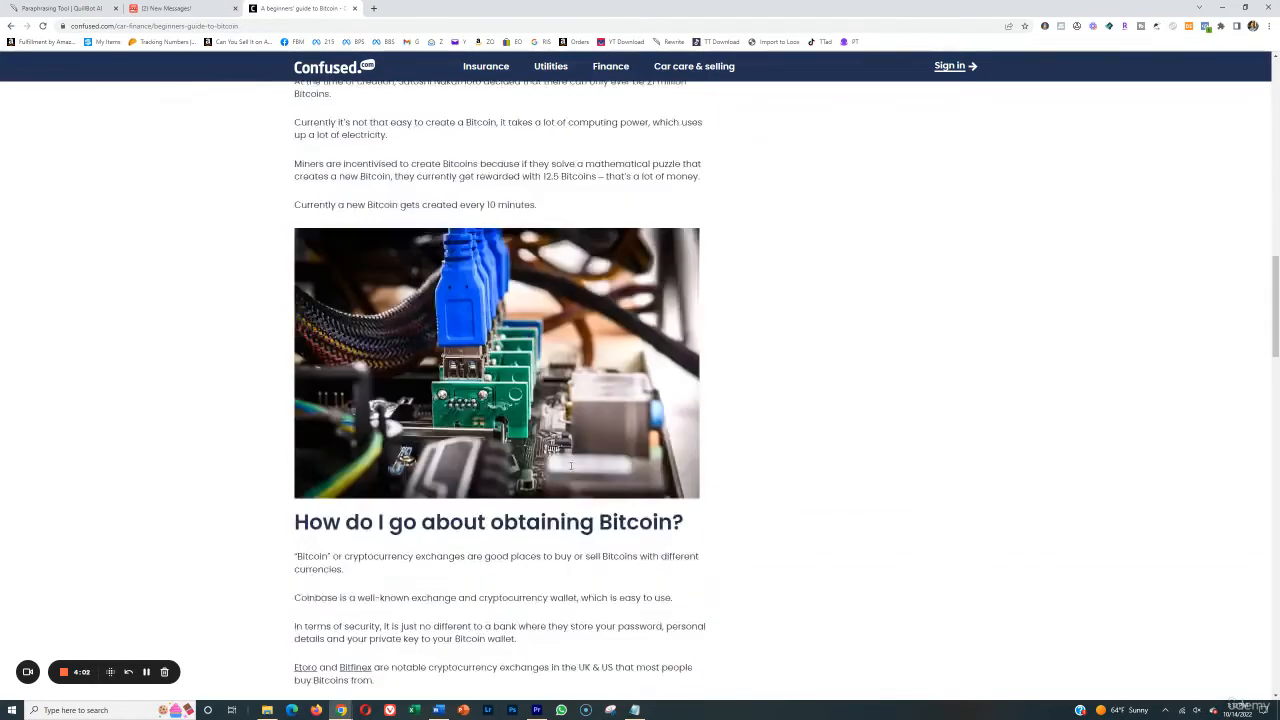
{"action": "scroll", "scroll_direction": "down", "scroll_amount": 3}
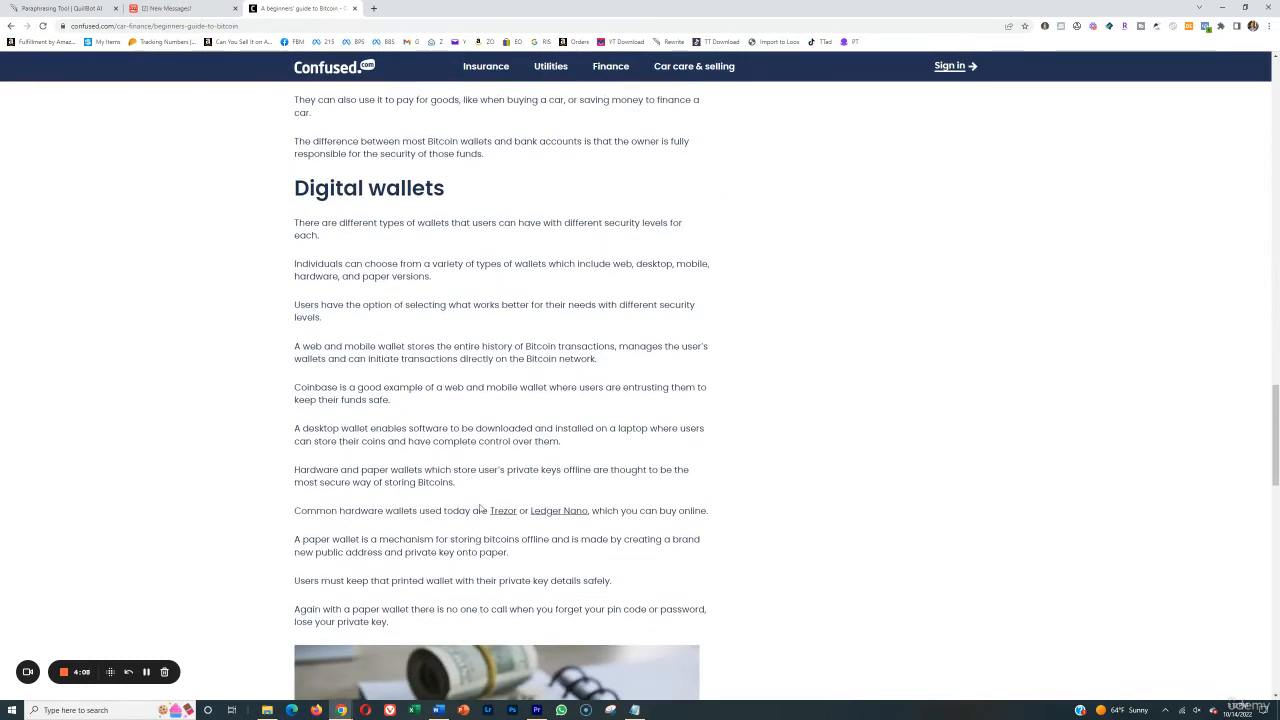
{"action": "mouse_move", "coordinate": [394, 628]}
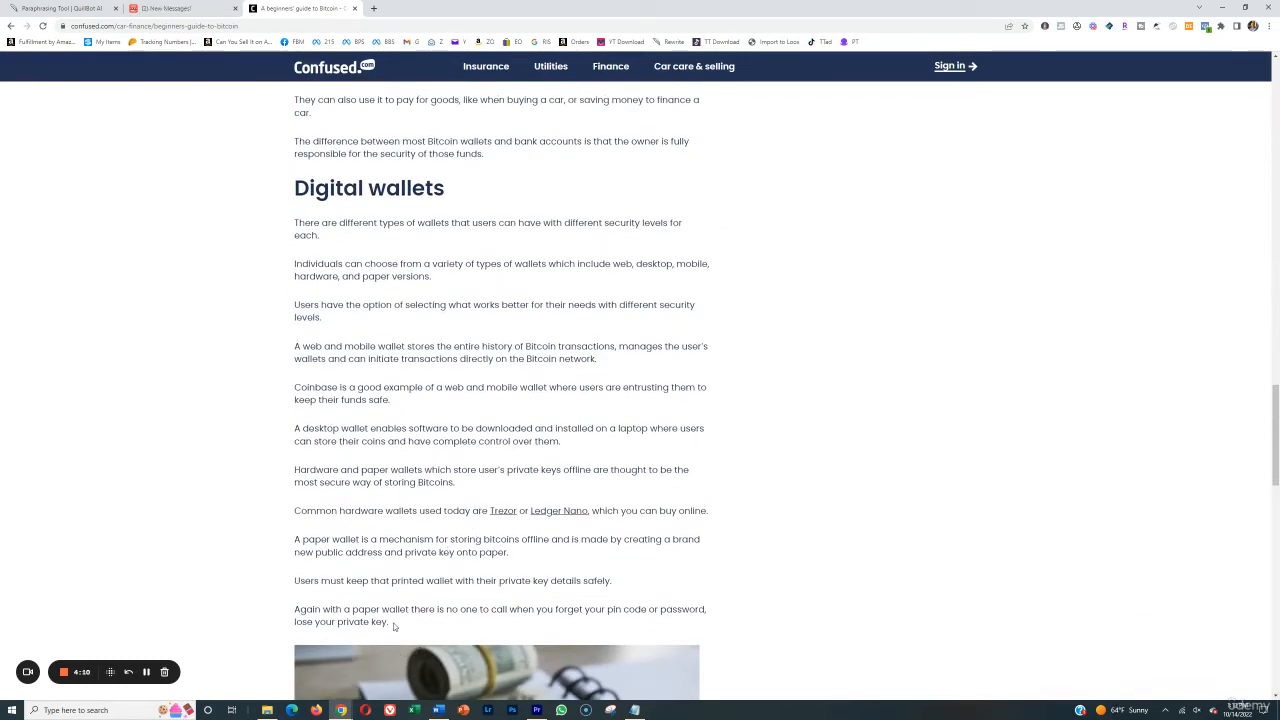
{"action": "mouse_move", "coordinate": [388, 624]}
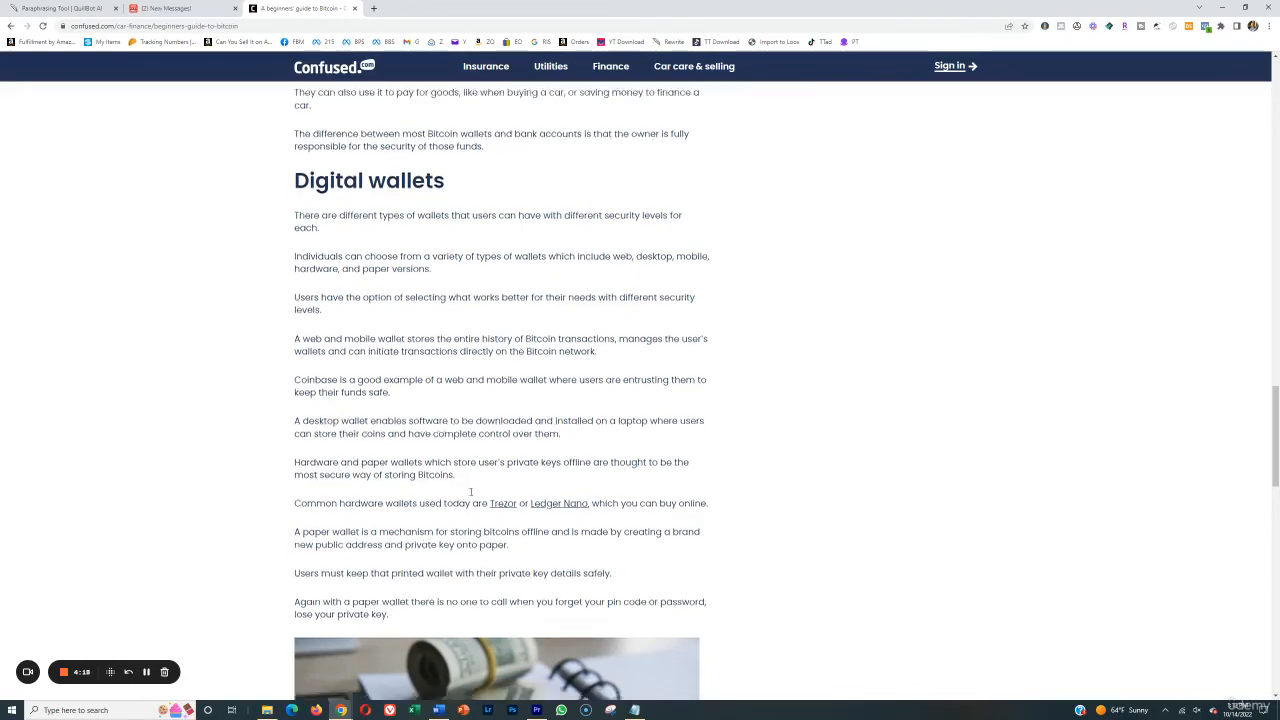
{"action": "scroll", "scroll_direction": "down", "scroll_amount": 3}
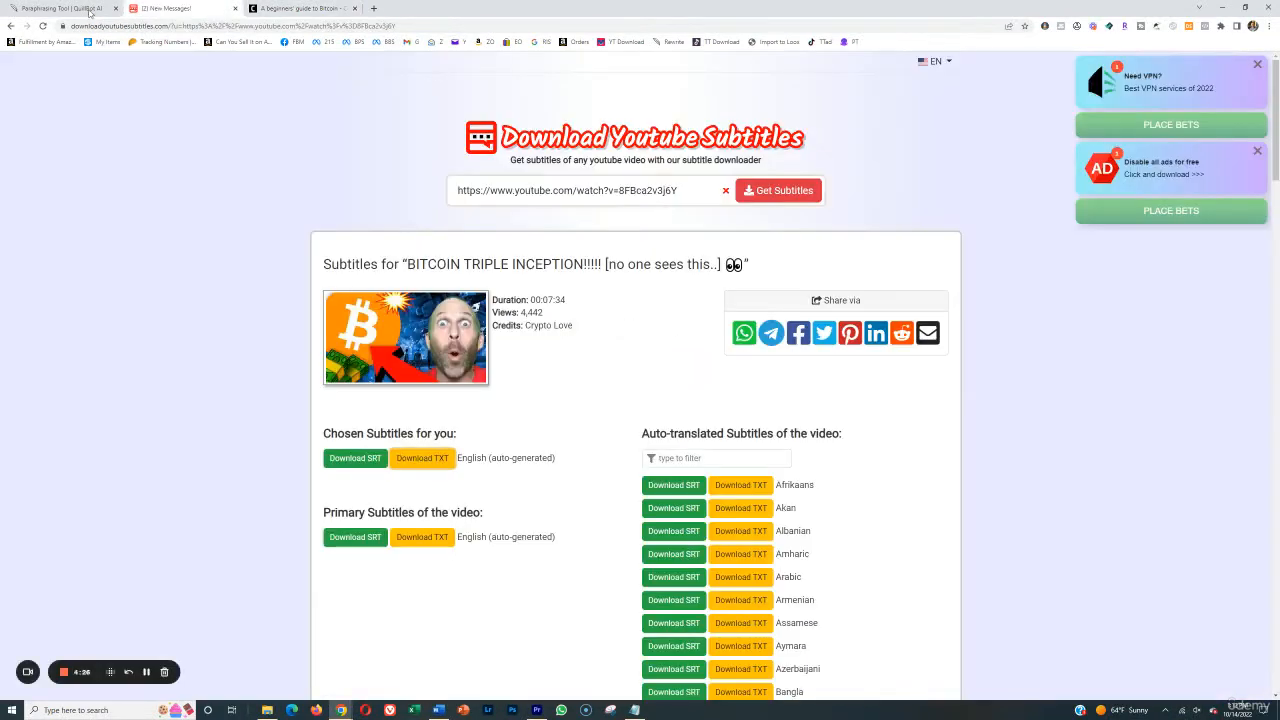
Step: Paraphrase the 166-word 'A History of Bitcoin' passage in QuillBot and copy the reworded output
{"action": "left_click", "coordinate": [64, 8]}
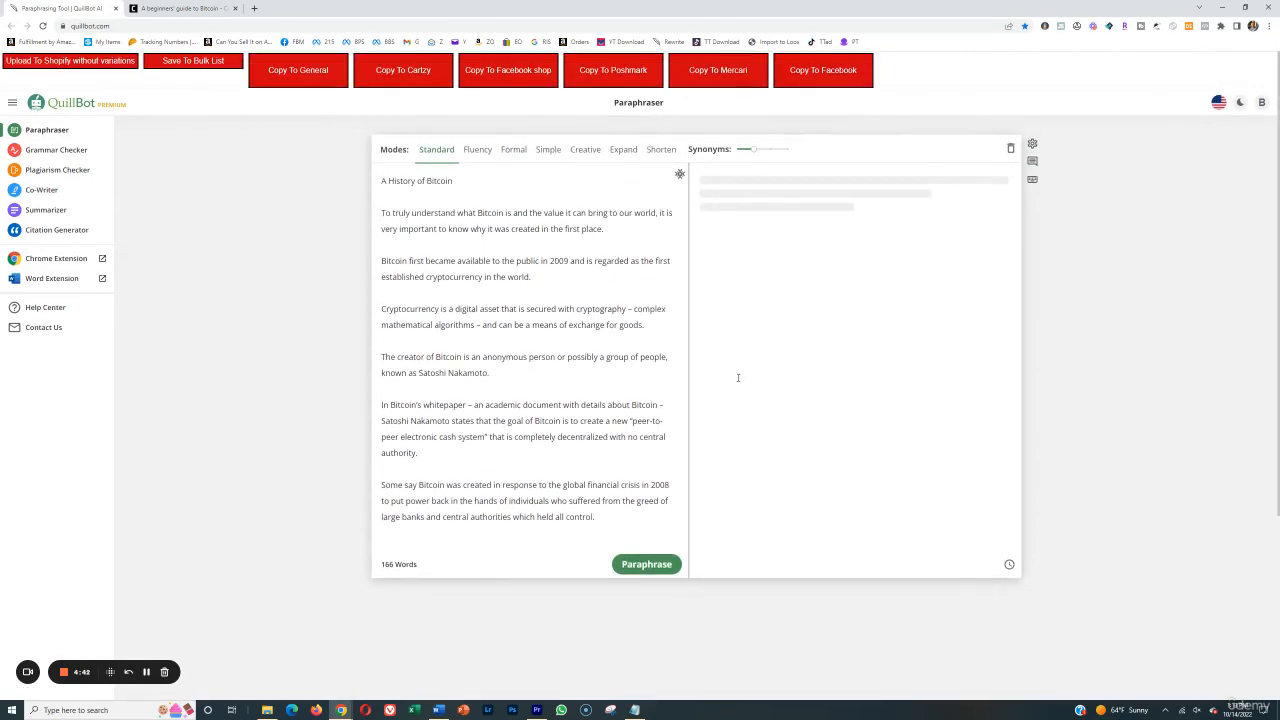
{"action": "left_click", "coordinate": [646, 564]}
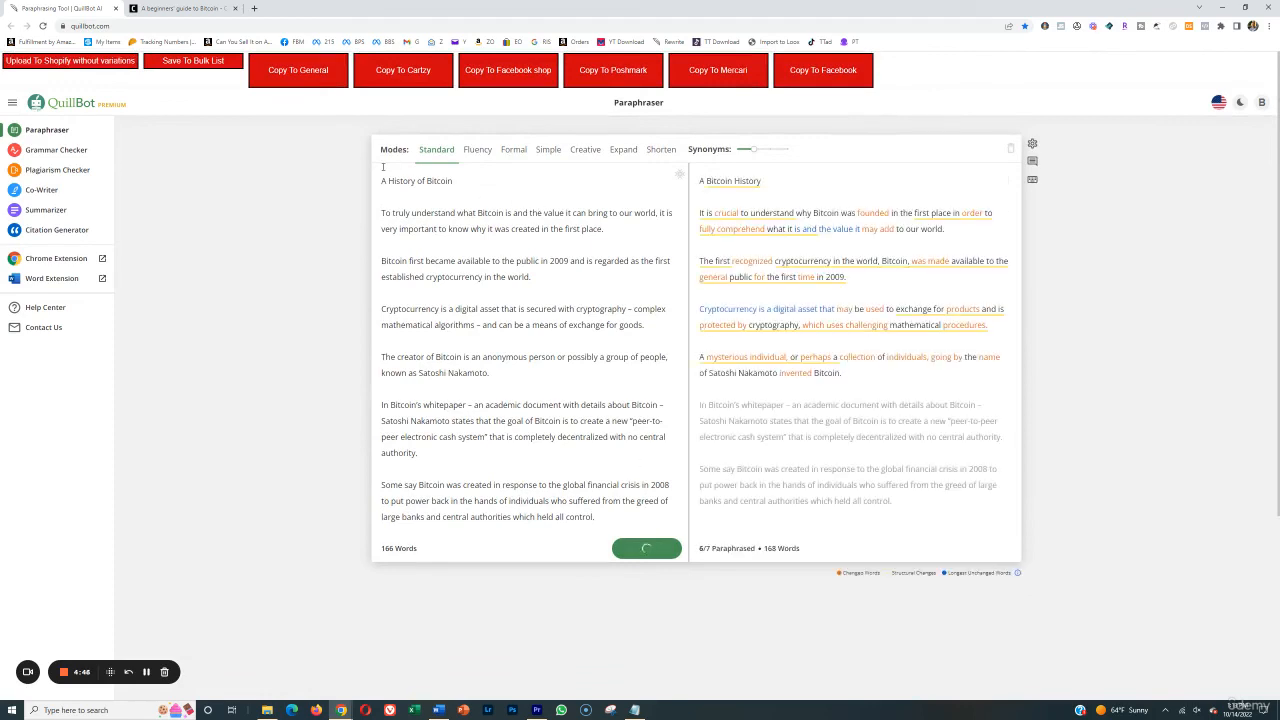
{"action": "left_click", "coordinate": [646, 548]}
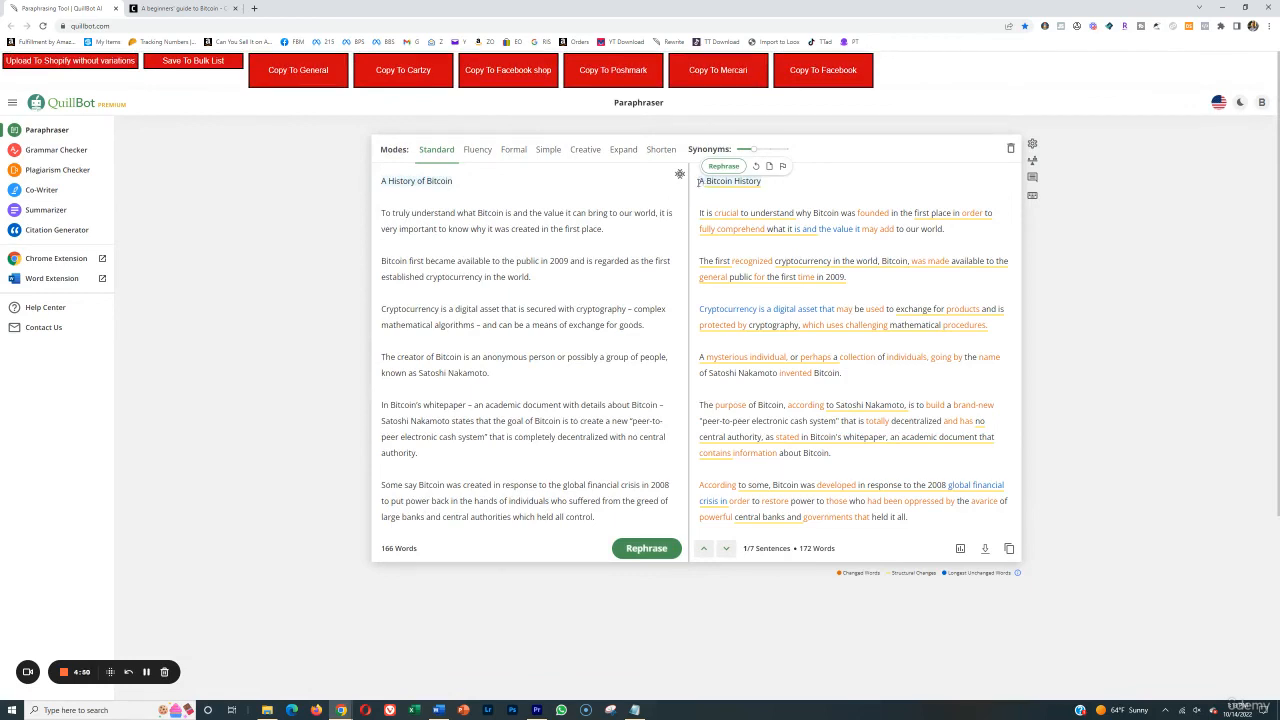
{"action": "left_click", "coordinate": [884, 458]}
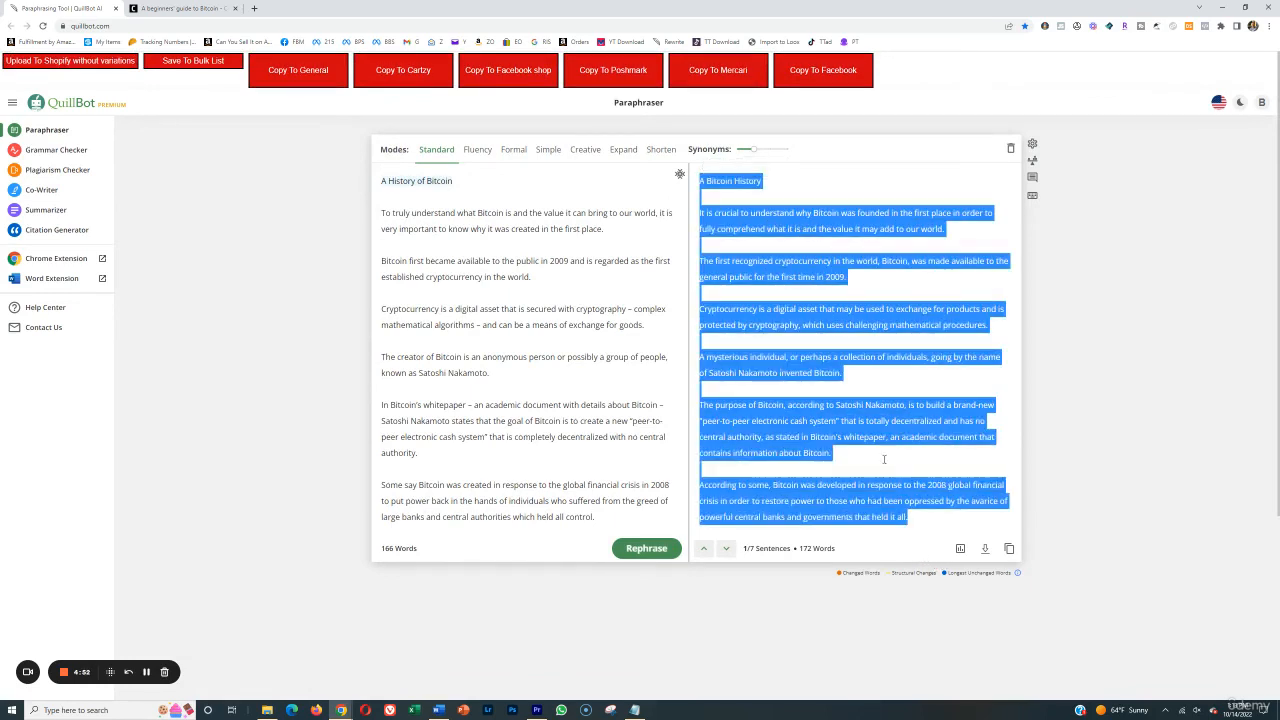